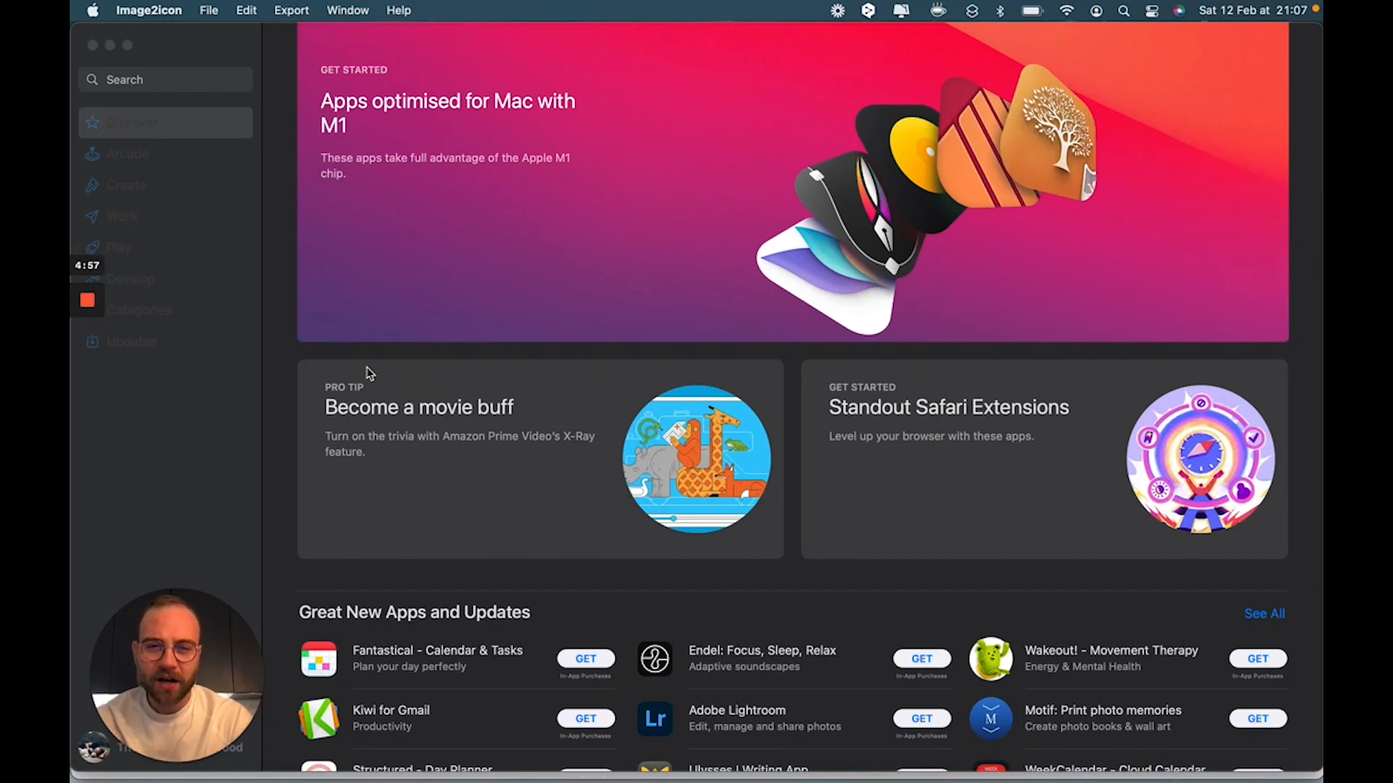
pyautogui.moveTo(251, 324)
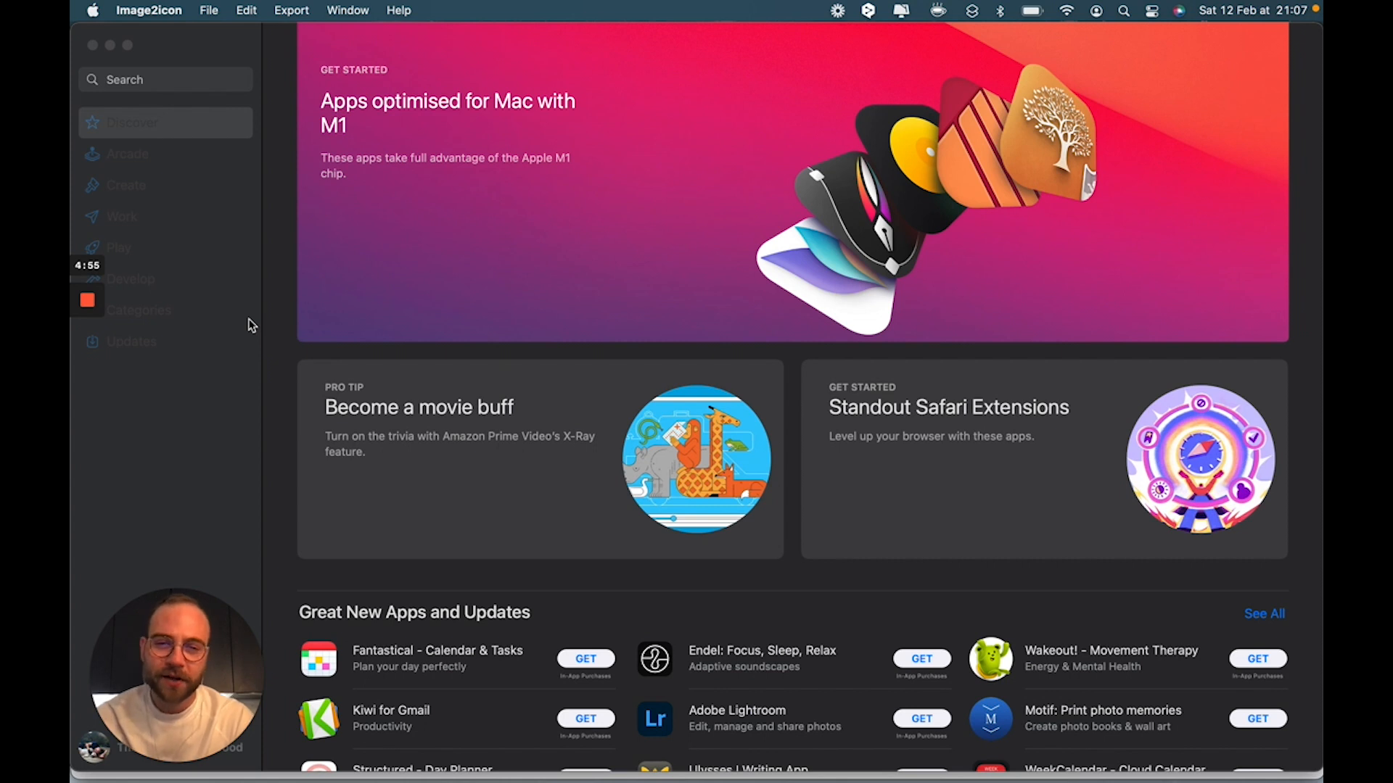
pyautogui.moveTo(196, 91)
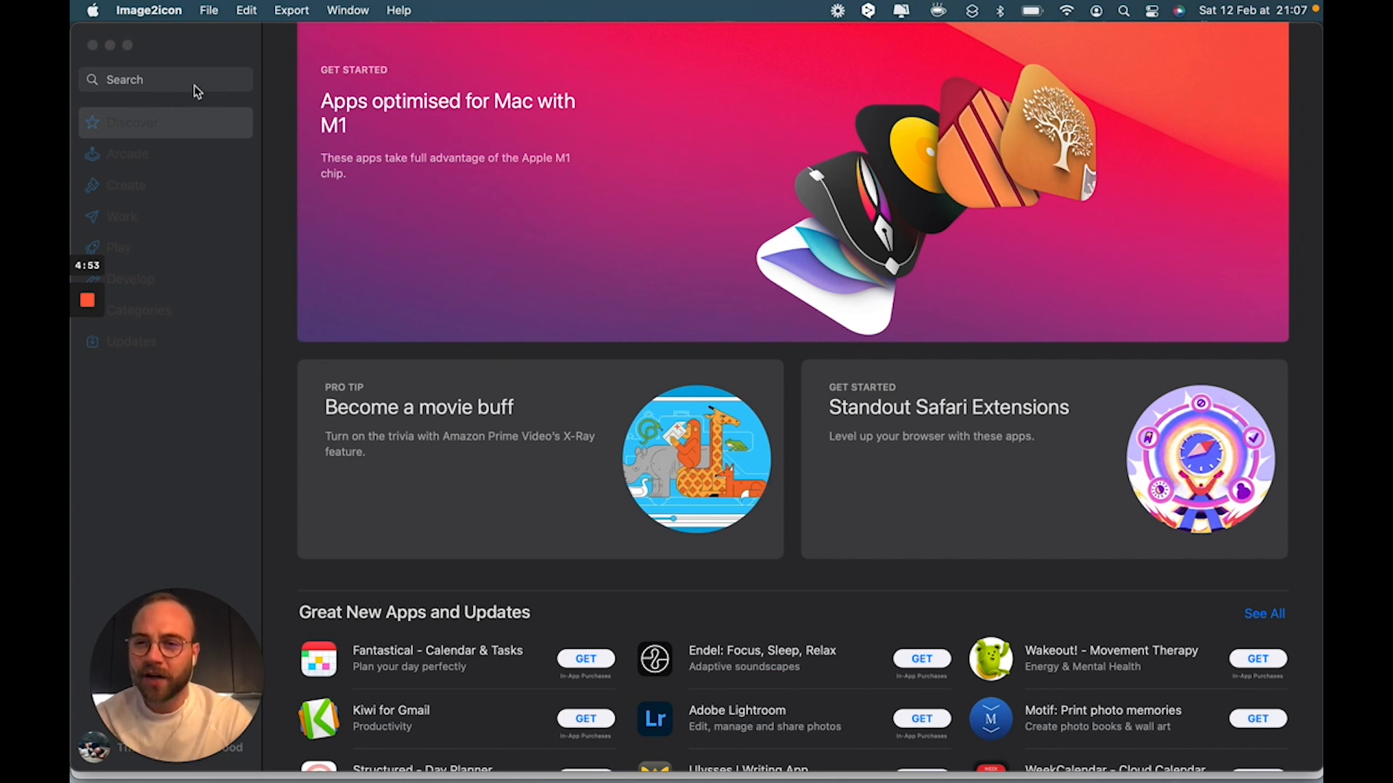
# Step: Search the App Store for image2icon and pick the top suggestion
pyautogui.click(166, 79)
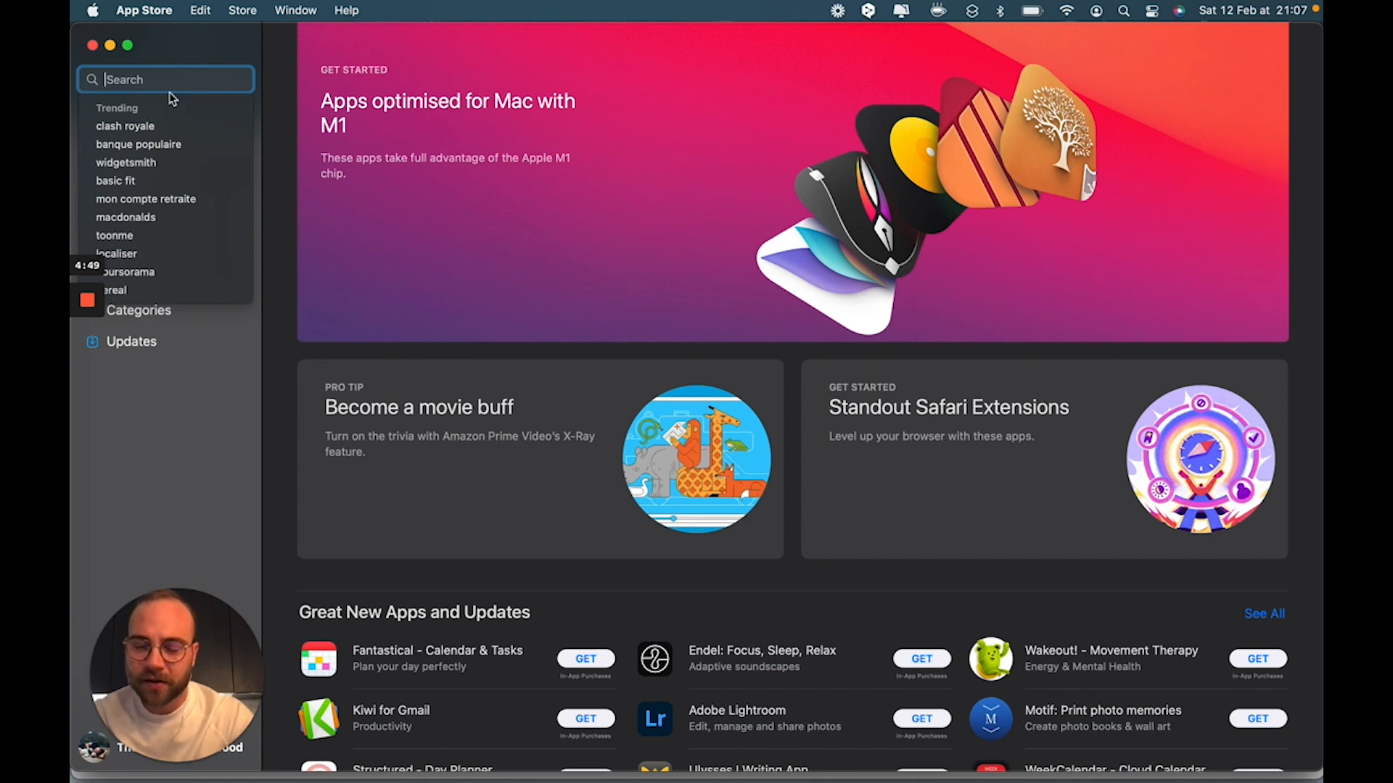
pyautogui.write('images')
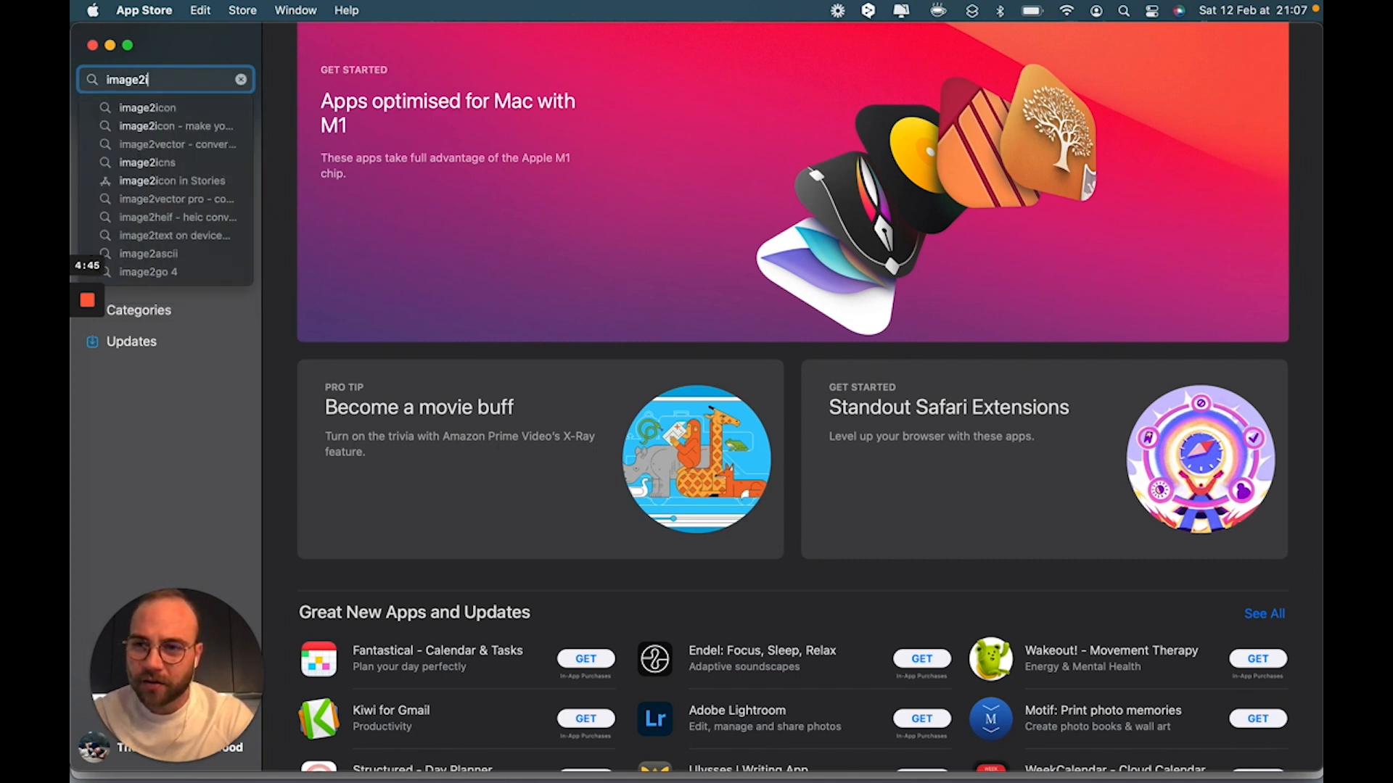
pyautogui.click(146, 106)
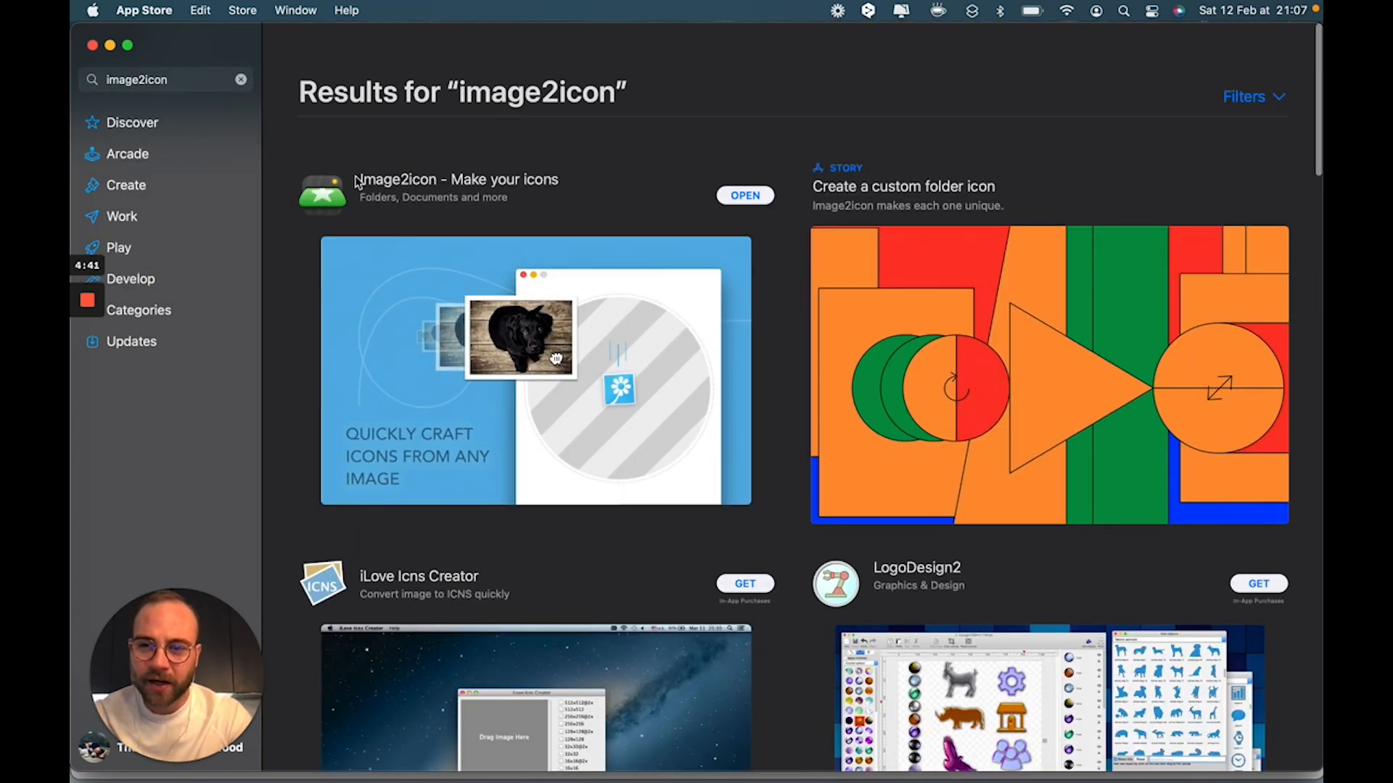
pyautogui.moveTo(469, 258)
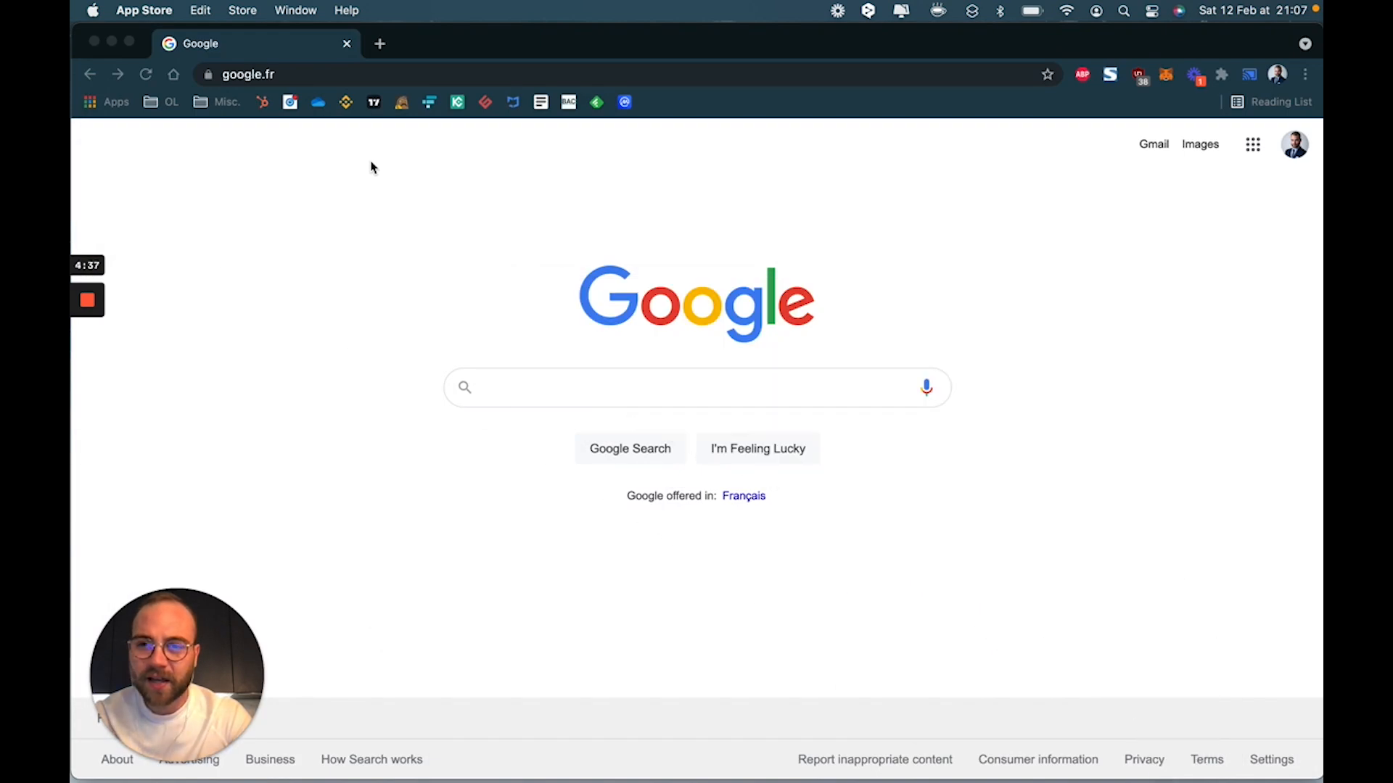
# Step: Search Google for 'microsoft word logo' from the Chrome window on google.fr
pyautogui.click(695, 389)
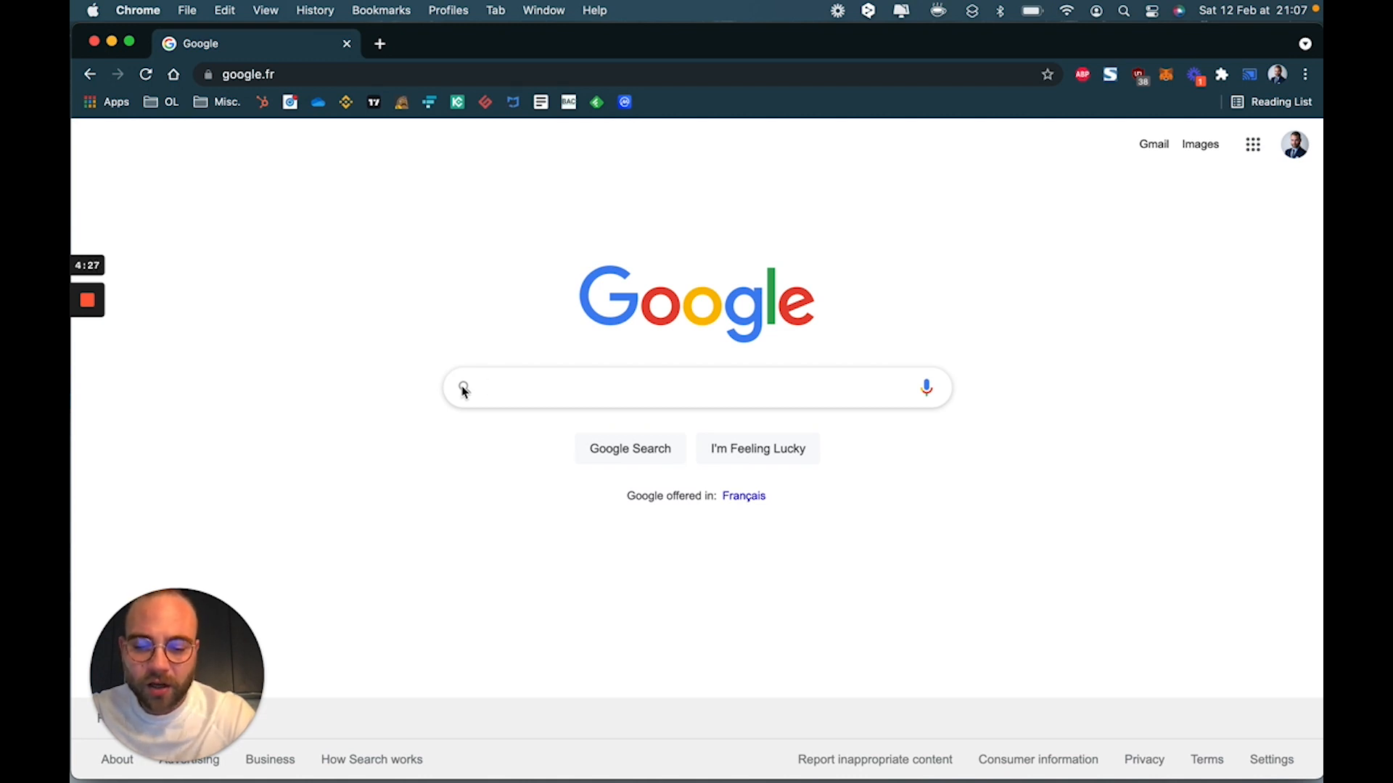
pyautogui.write('word')
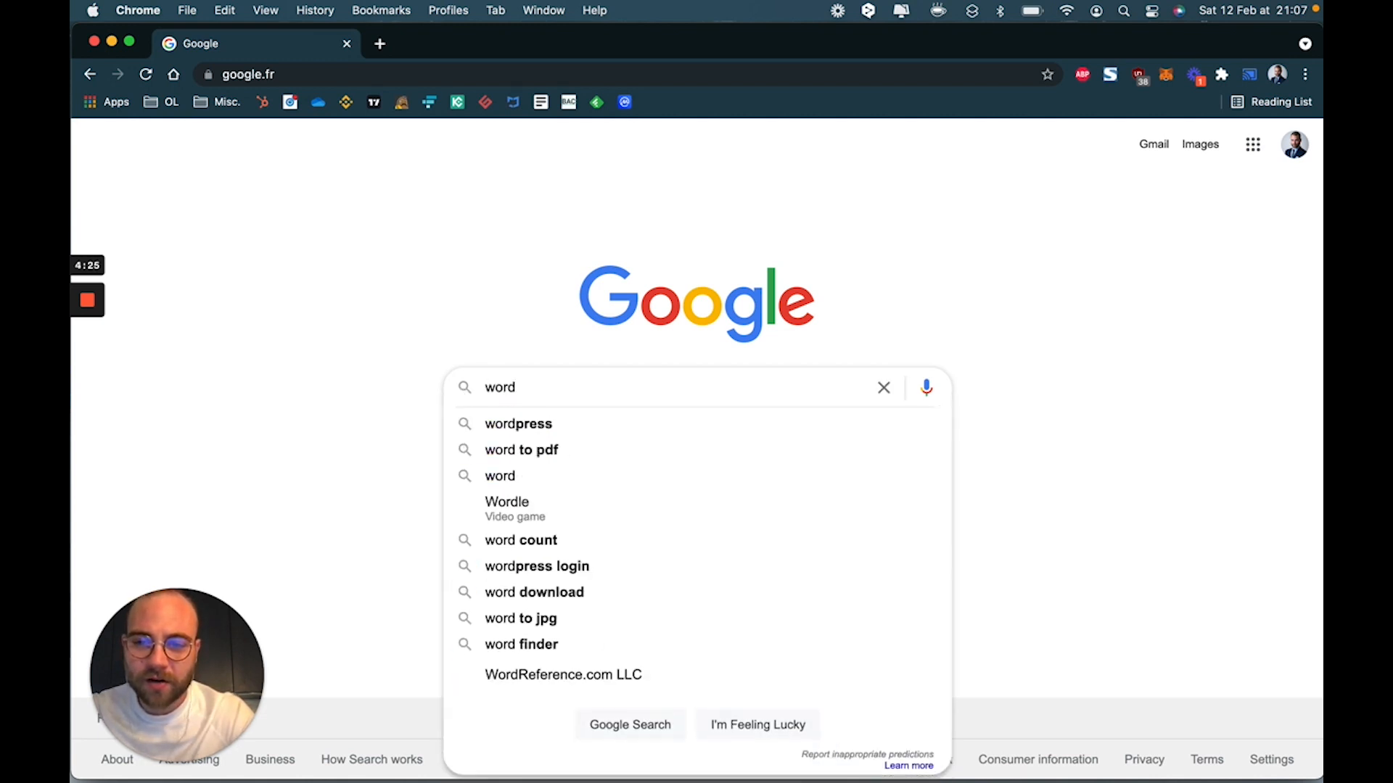
pyautogui.write('microsoft')
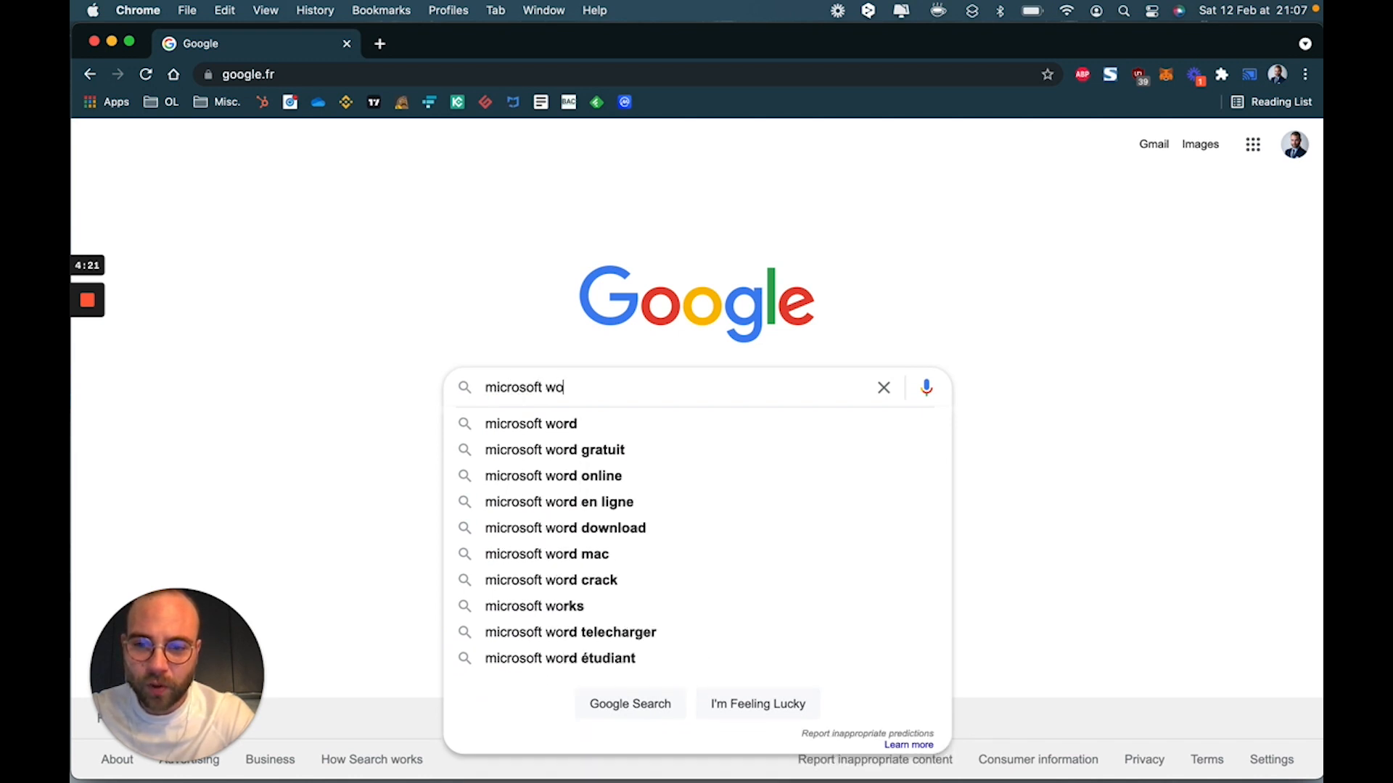
pyautogui.write('rd logo')
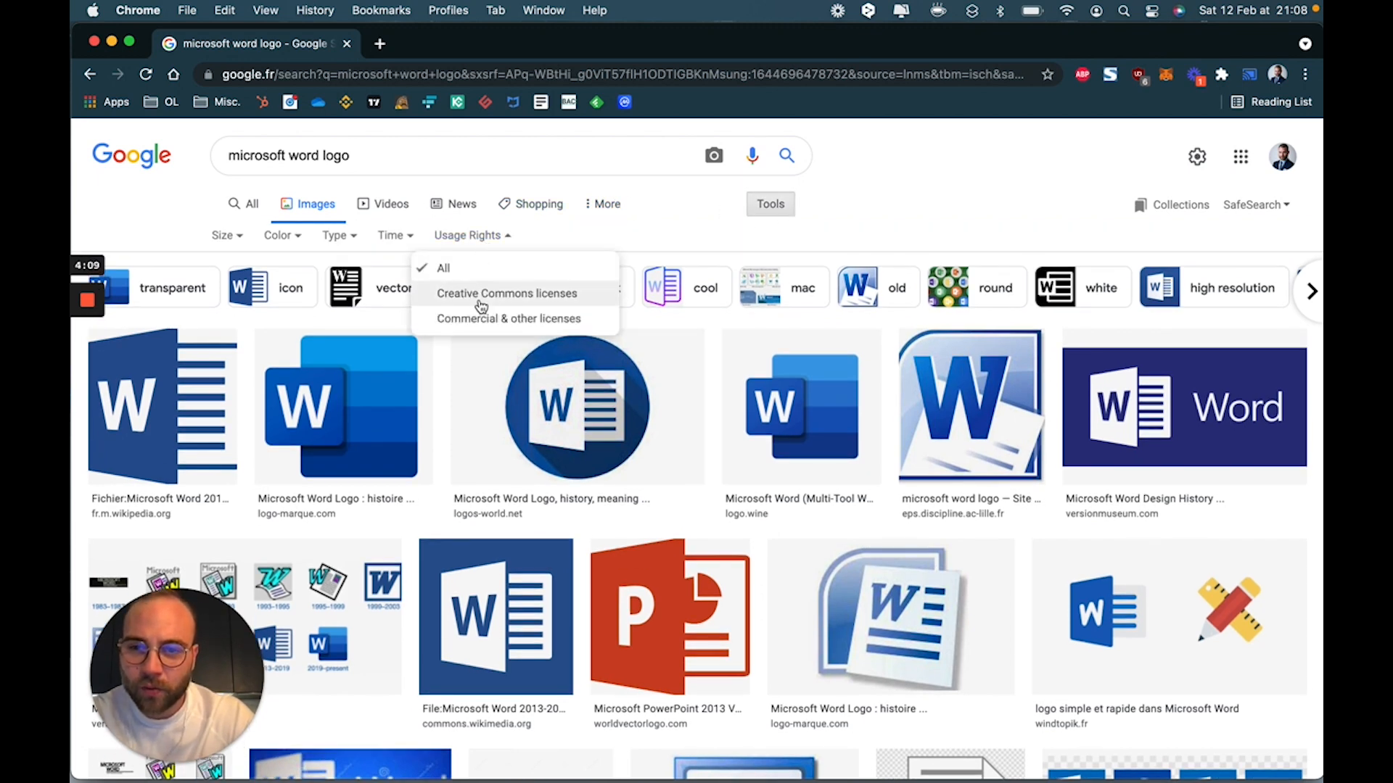
# Step: Filter the Word logo images to Creative Commons licenses and browse the results
pyautogui.click(507, 293)
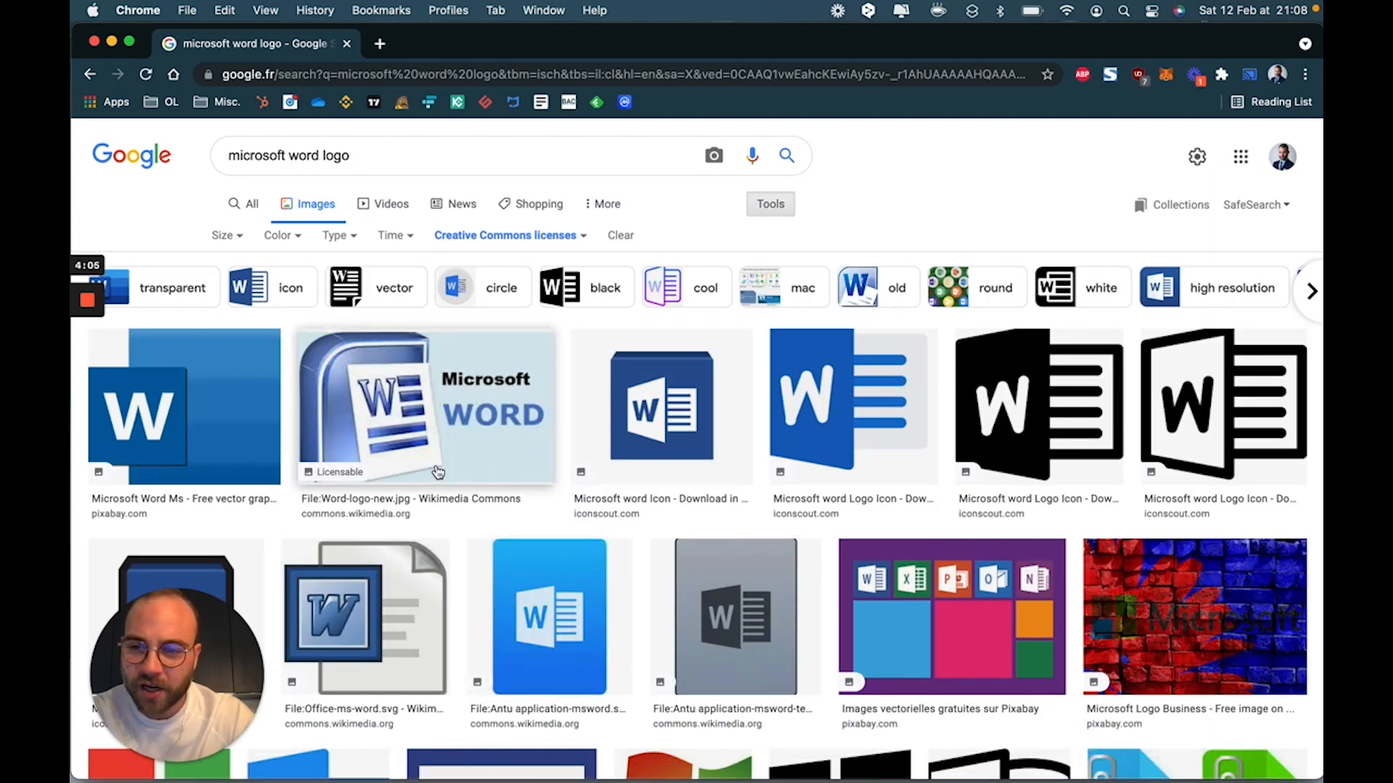
pyautogui.moveTo(505, 548)
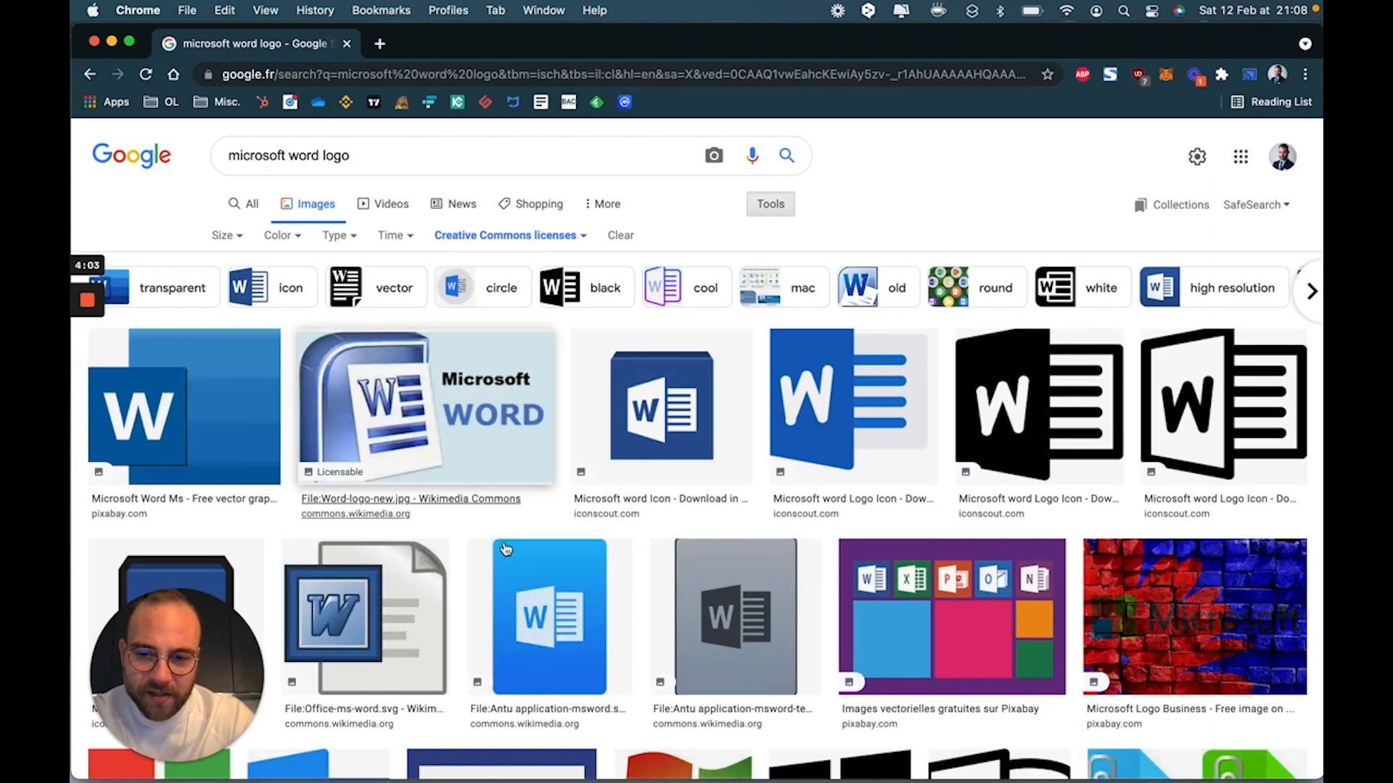
pyautogui.scroll(-3)
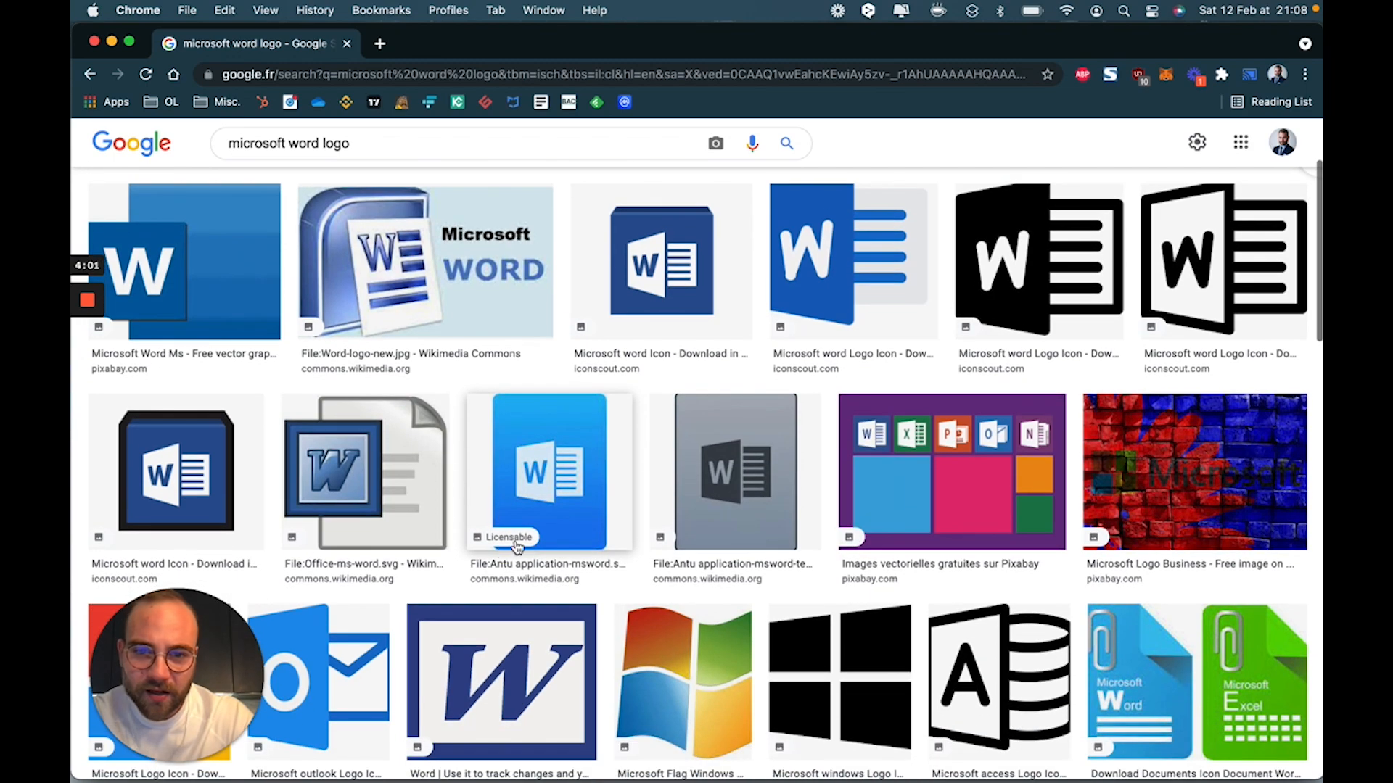
pyautogui.scroll(-3)
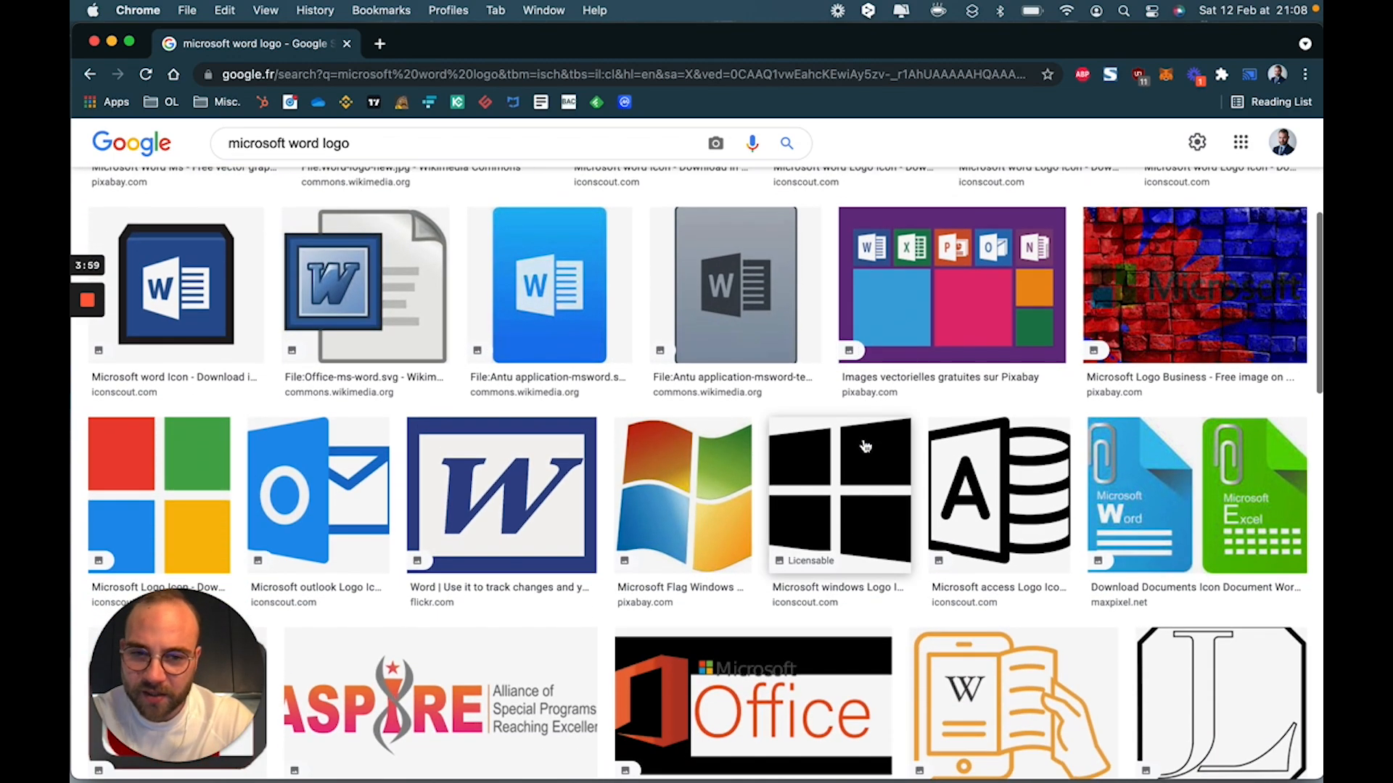
pyautogui.scroll(3)
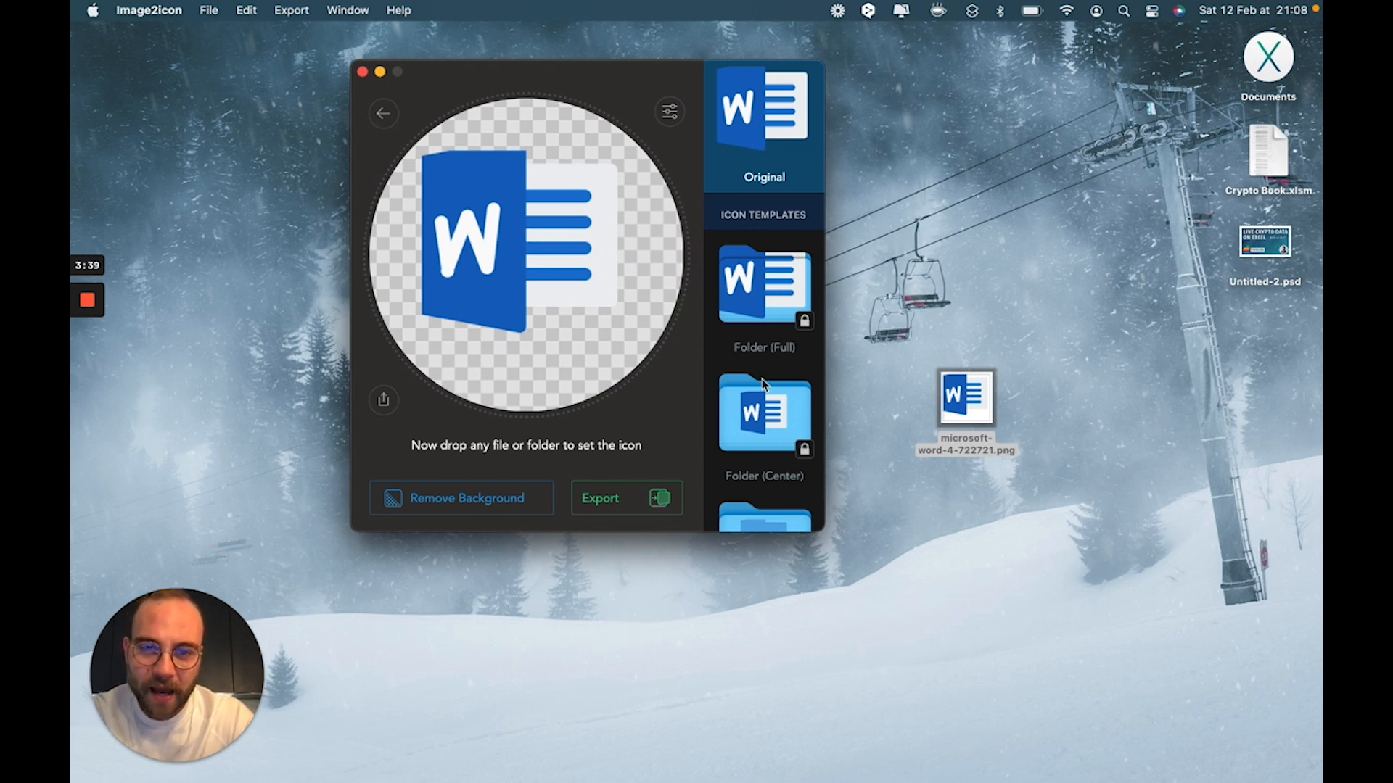
# Step: Apply the Round (Full) icon template to the Word logo in Image2icon
pyautogui.scroll(-3)
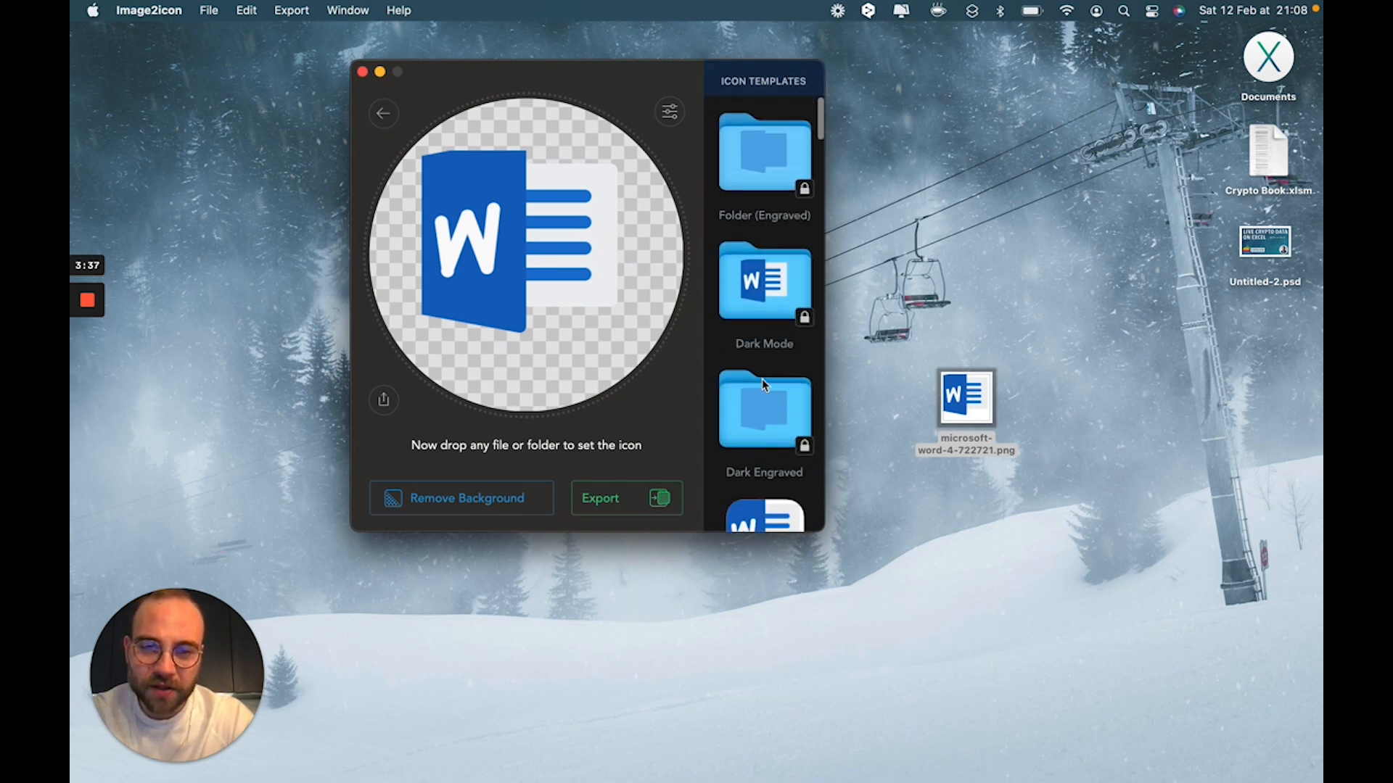
pyautogui.scroll(-3)
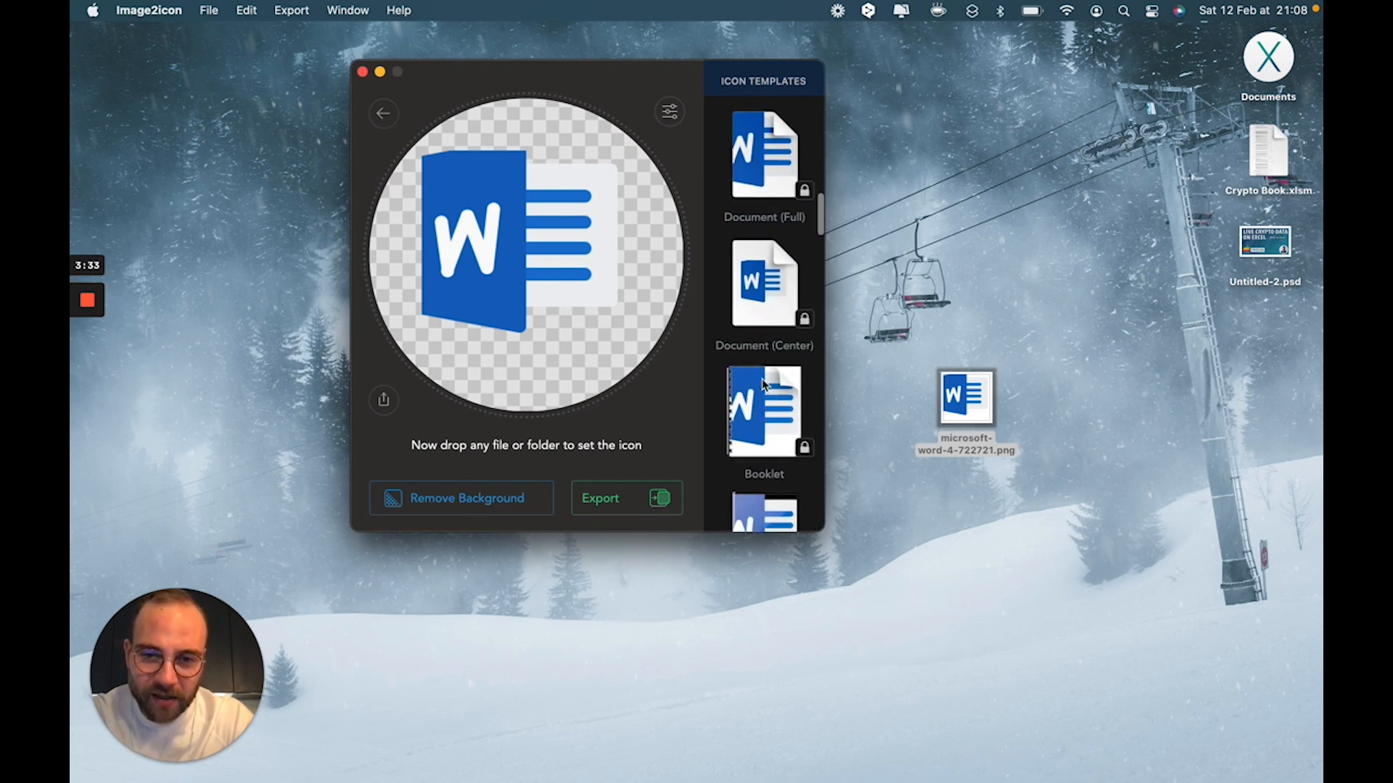
pyautogui.scroll(-3)
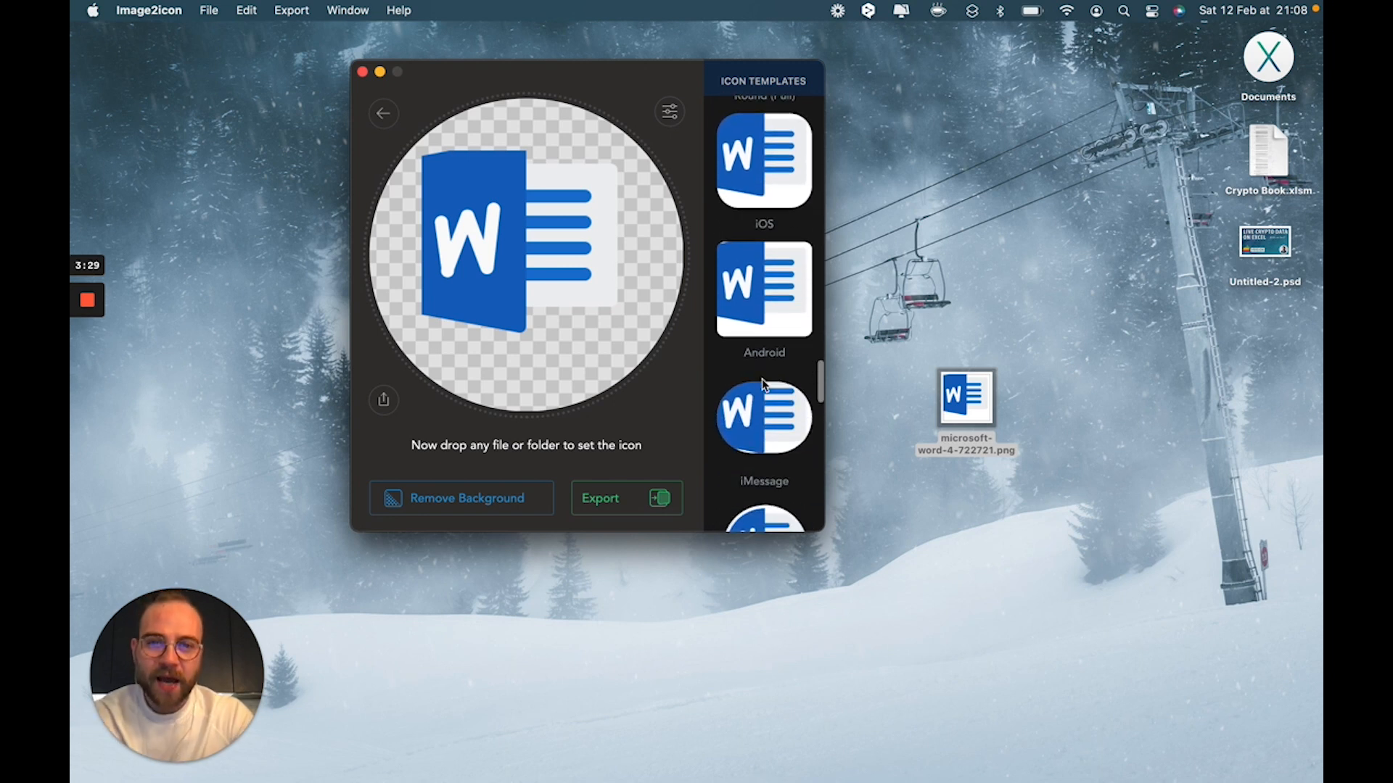
pyautogui.scroll(-3)
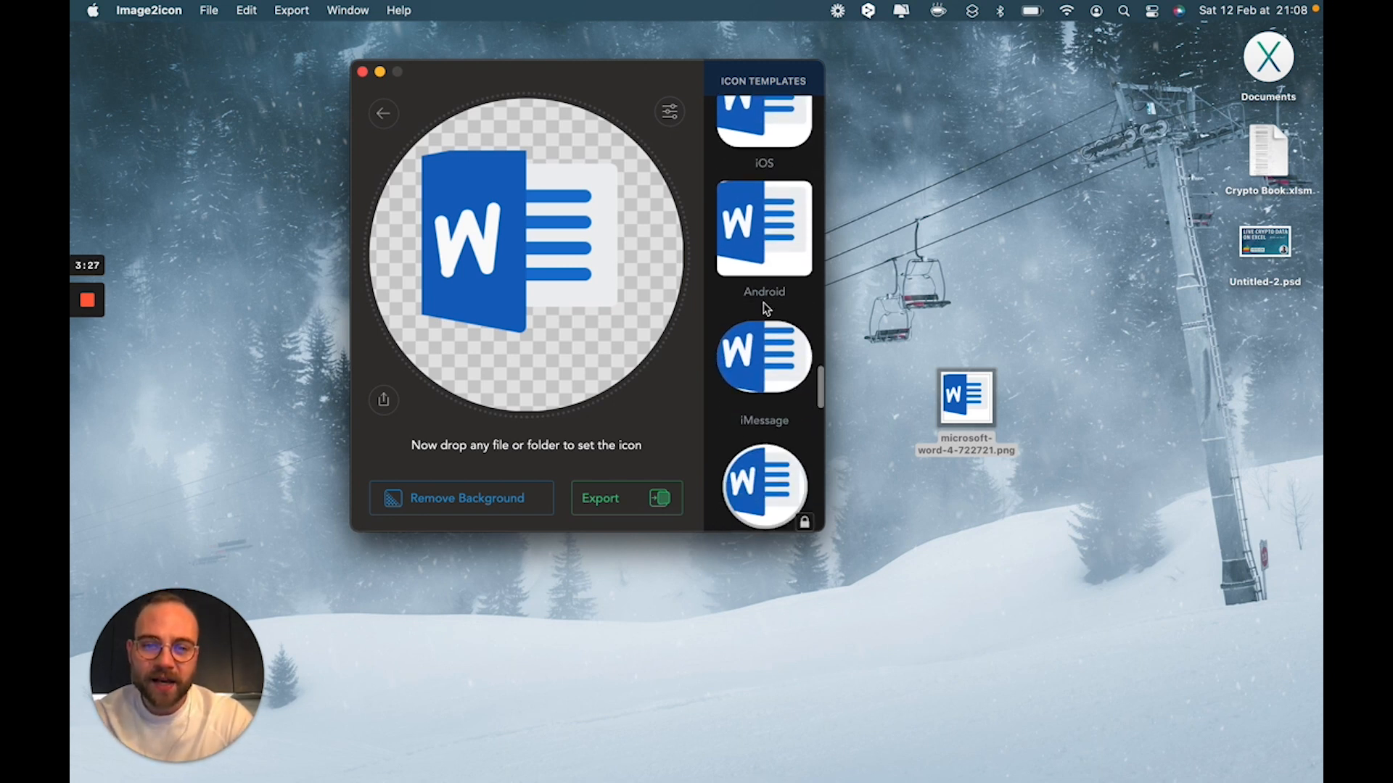
pyautogui.scroll(3)
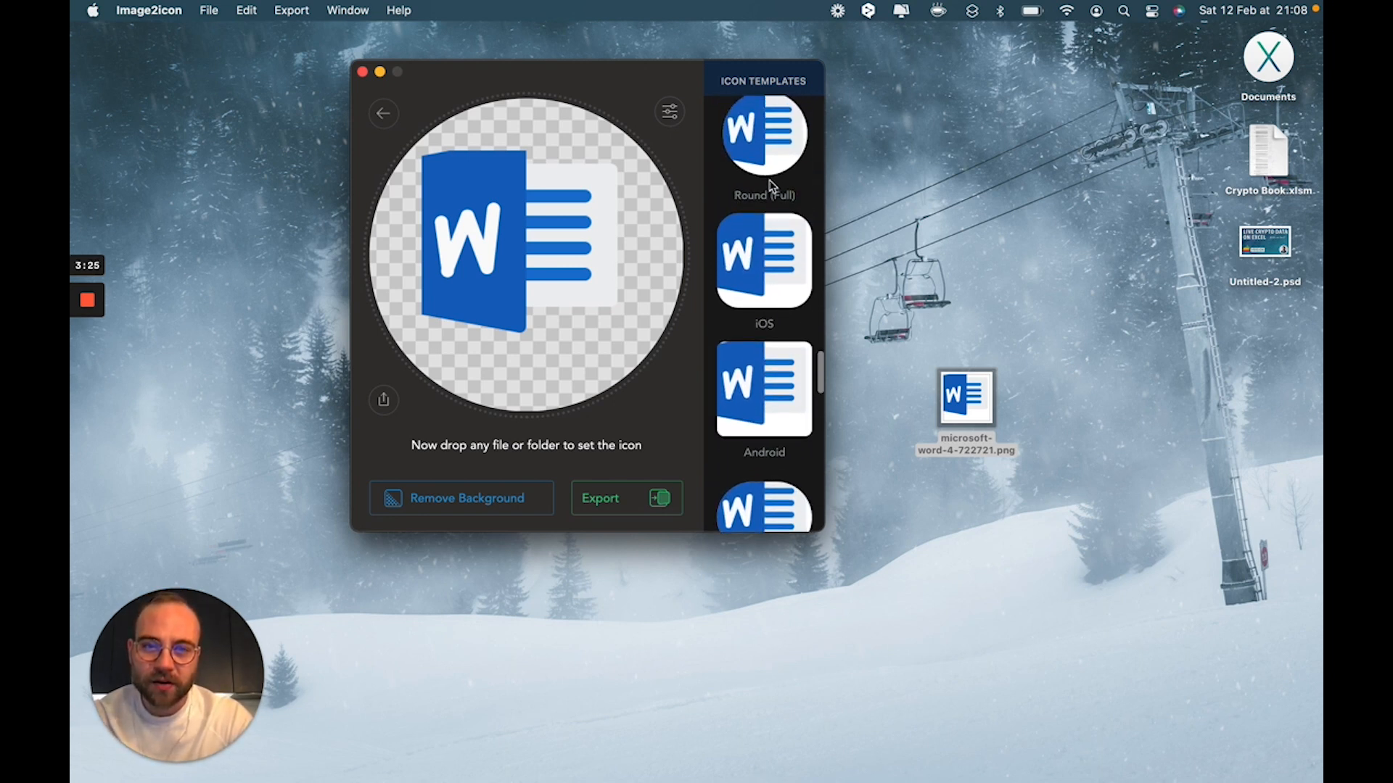
pyautogui.scroll(3)
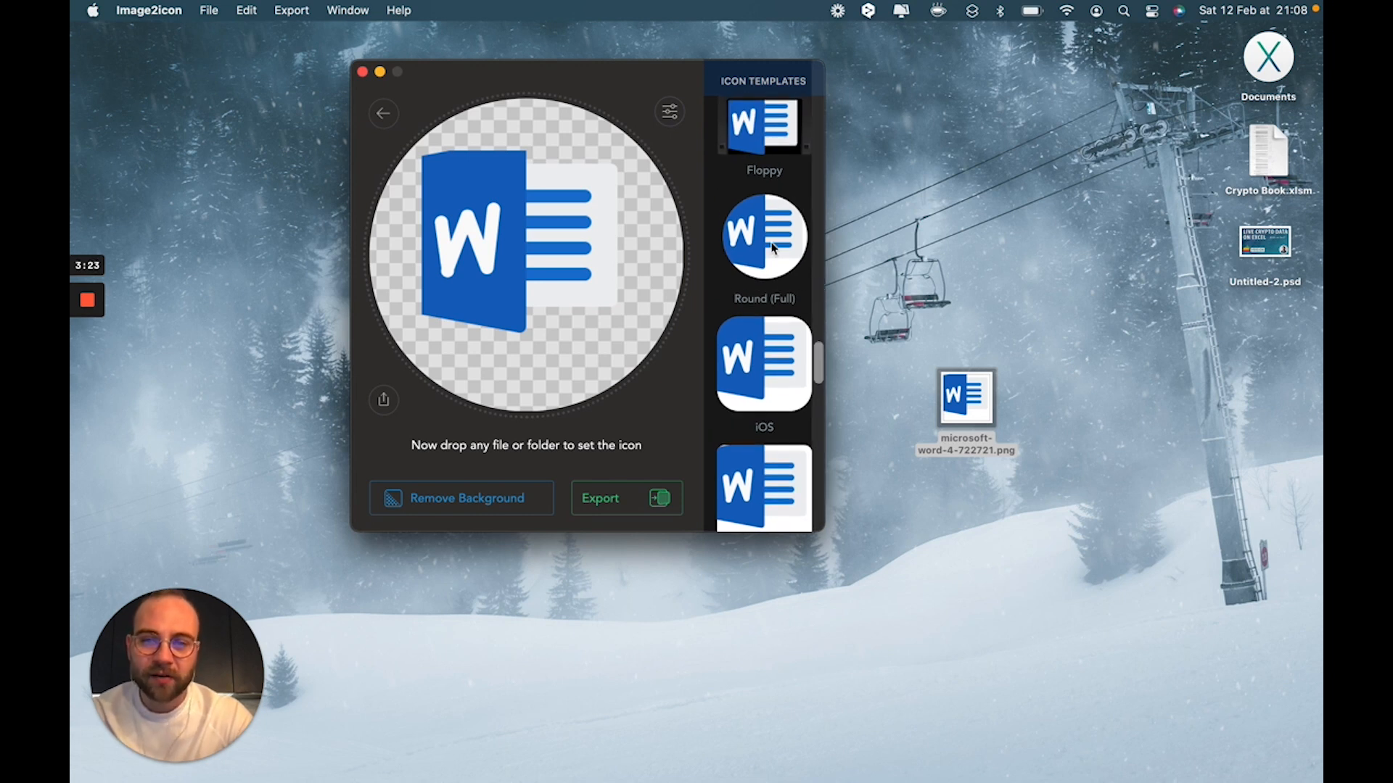
pyautogui.click(762, 235)
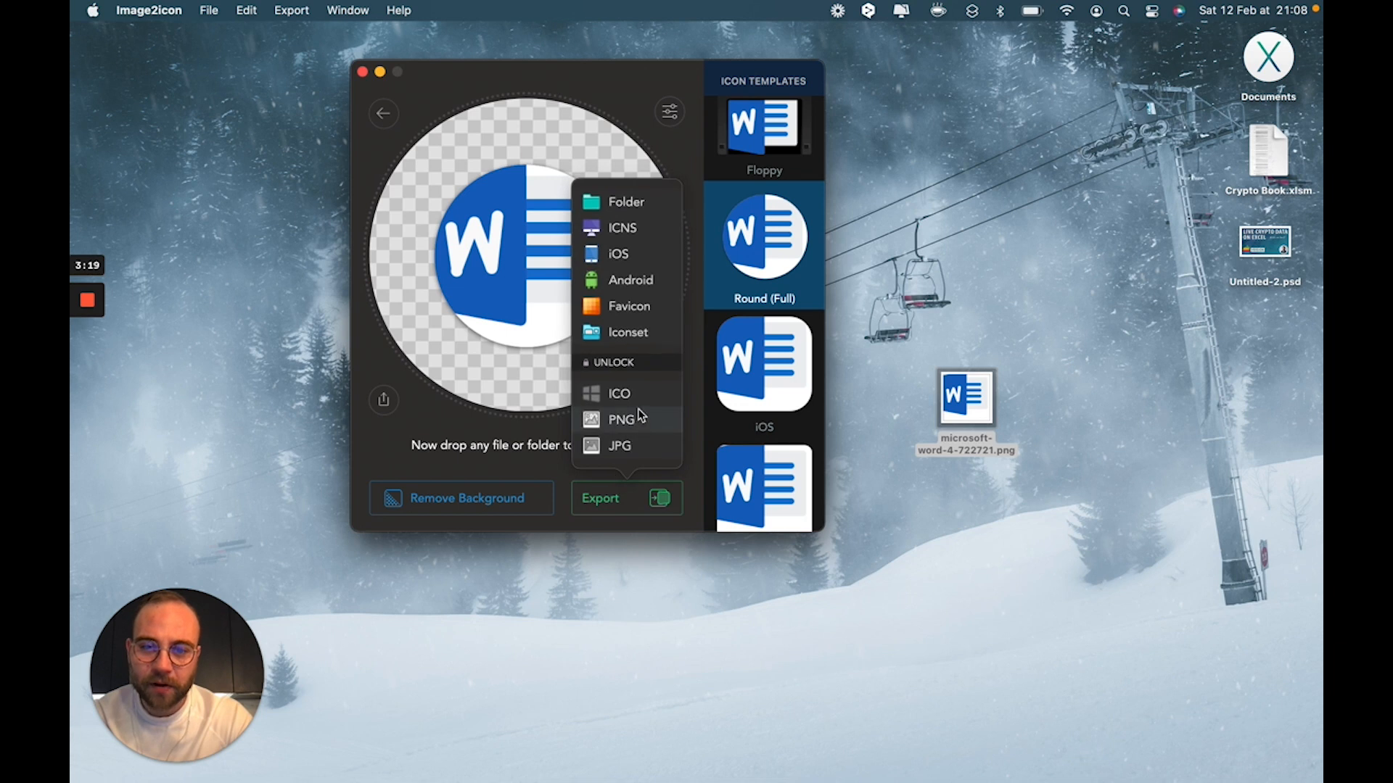
pyautogui.moveTo(627, 202)
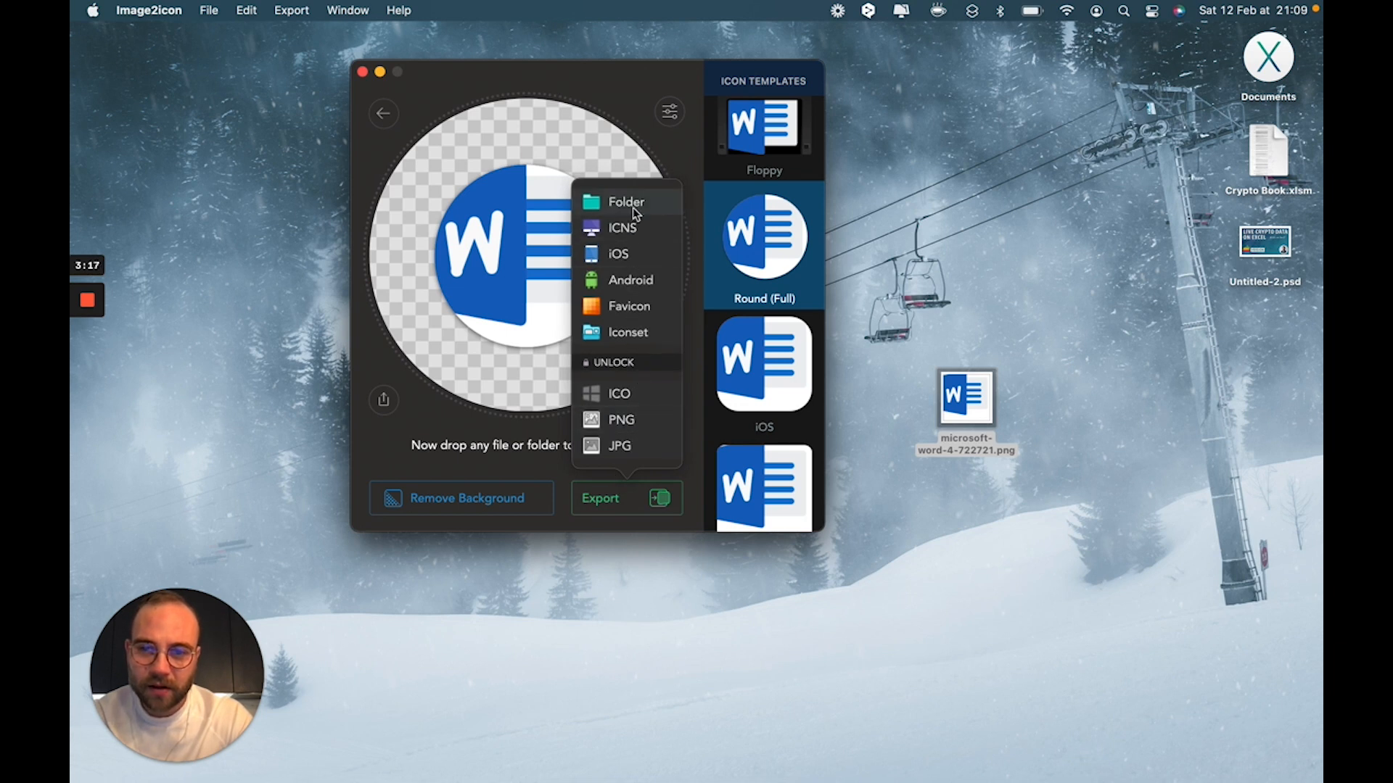
# Step: Export the round icon as a folder named 'Microsoft' on the Desktop and close Image2icon
pyautogui.click(626, 202)
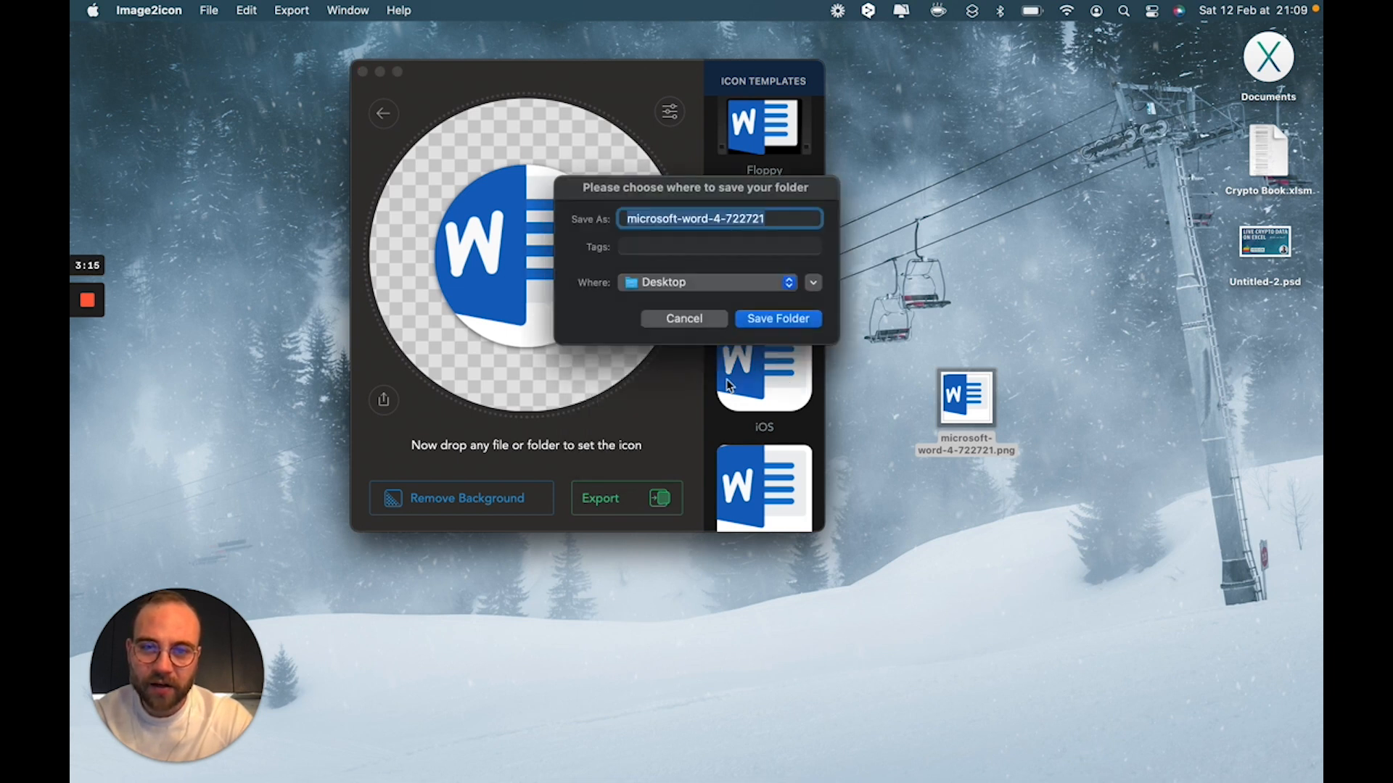
pyautogui.write('M')
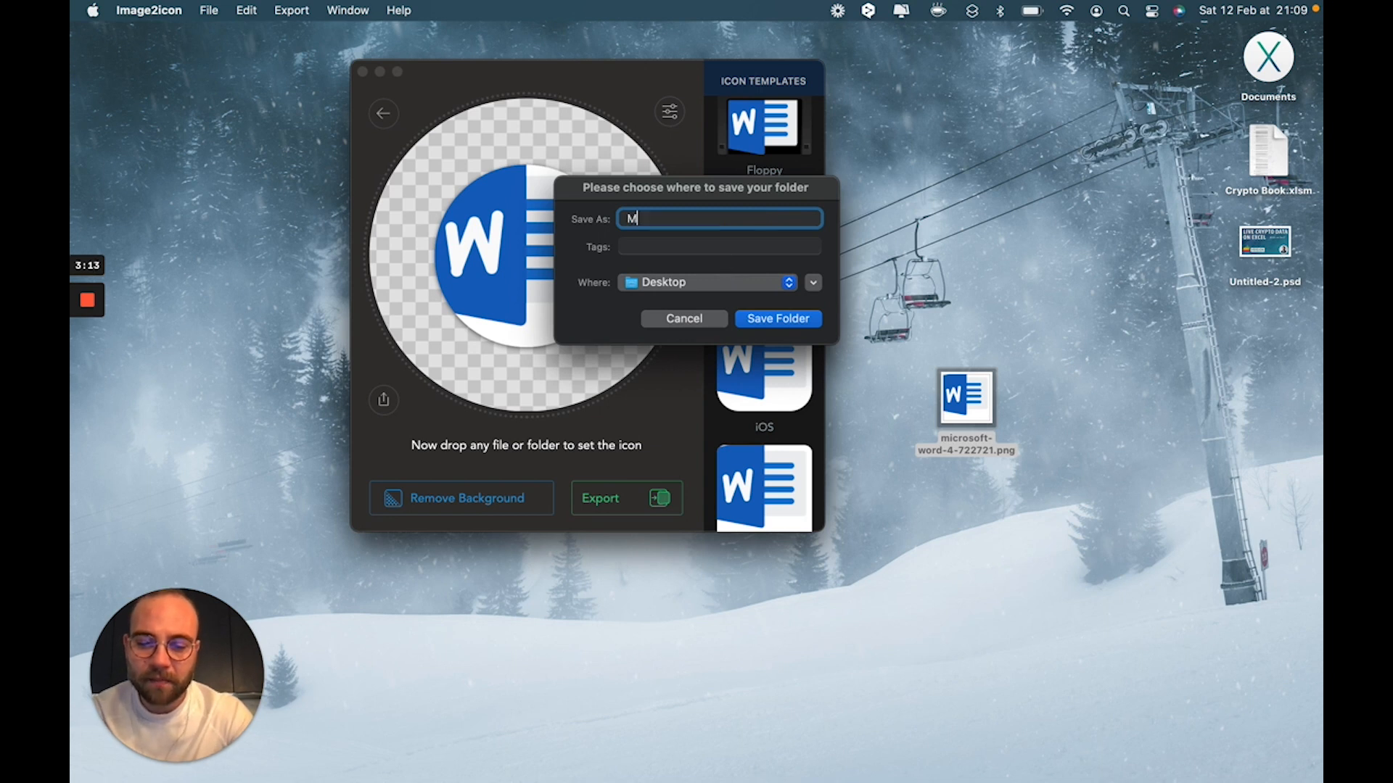
pyautogui.write('icroso')
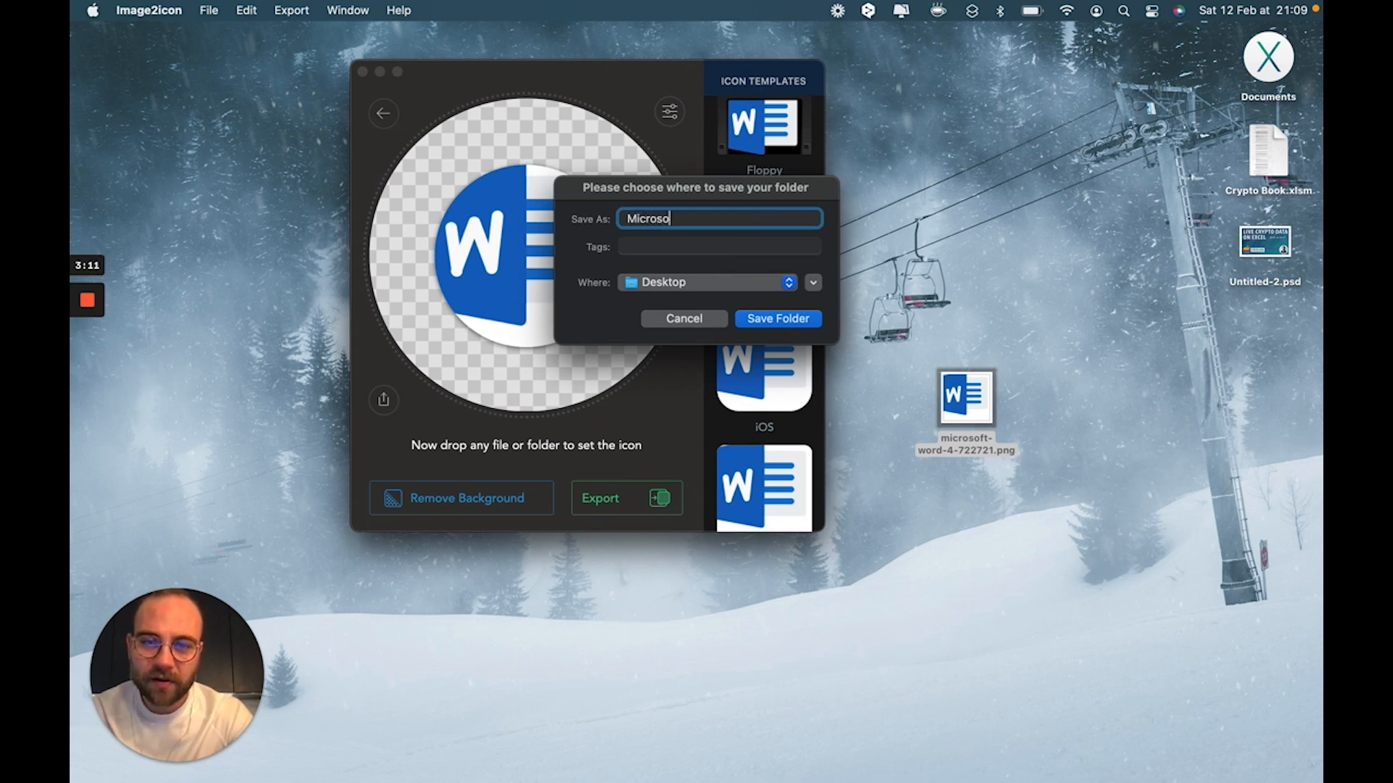
pyautogui.click(776, 318)
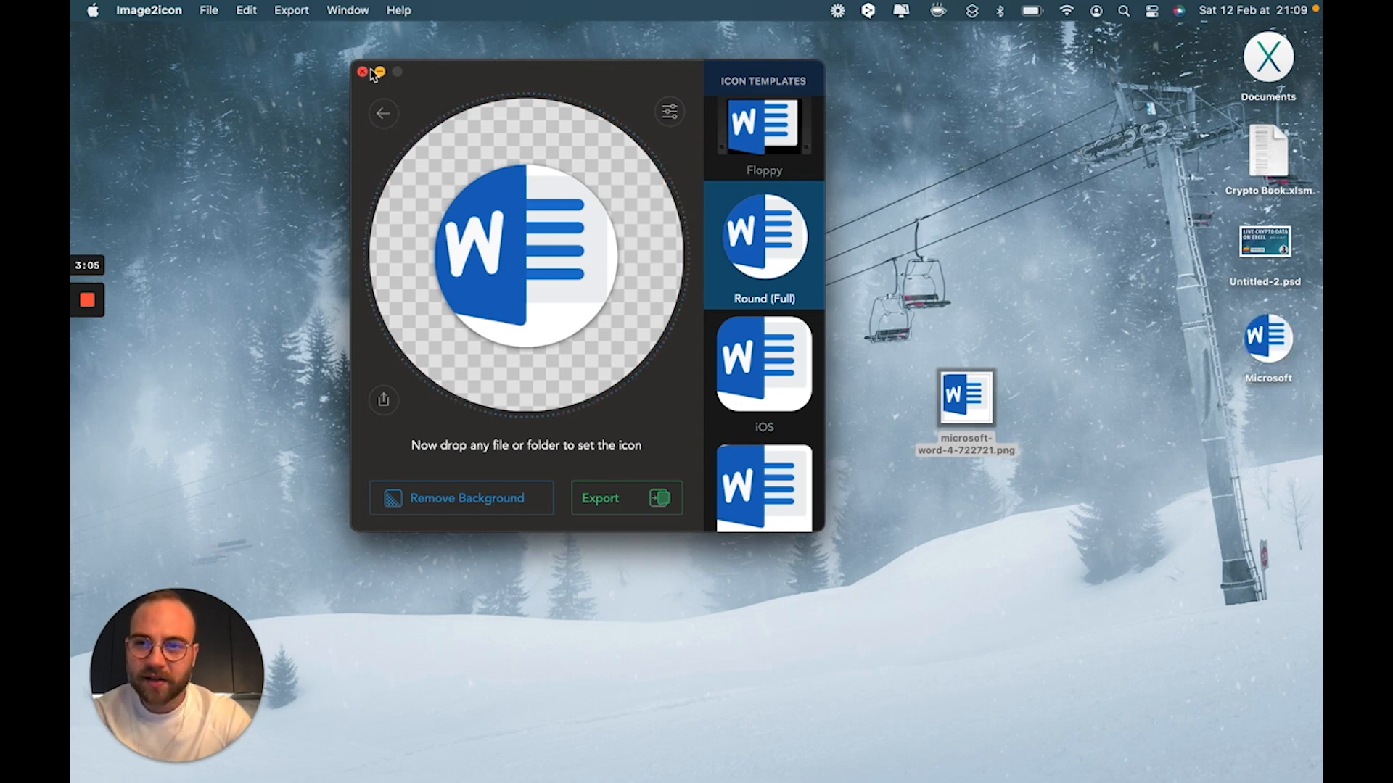
pyautogui.click(361, 73)
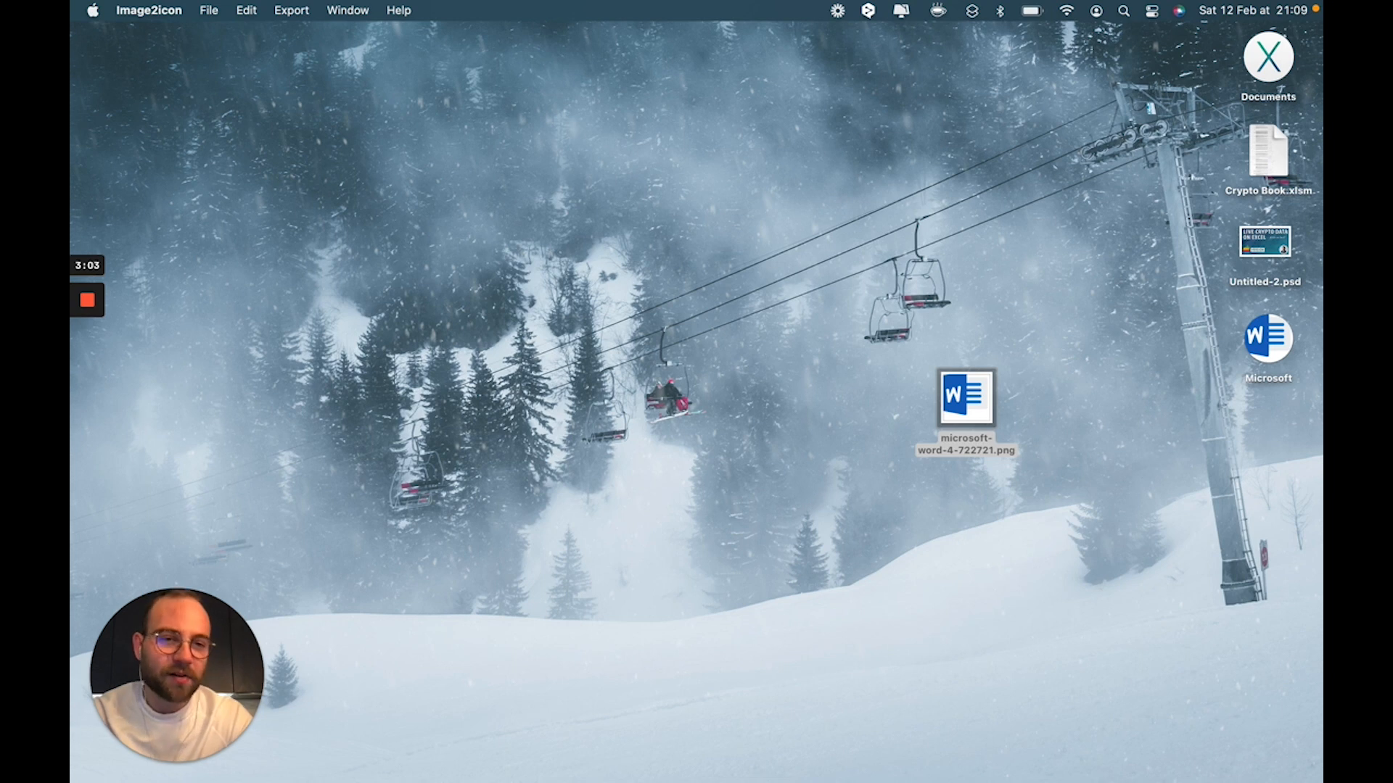
# Step: Select the Microsoft icon folder on the desktop and show Applications in Finder
pyautogui.click(1268, 340)
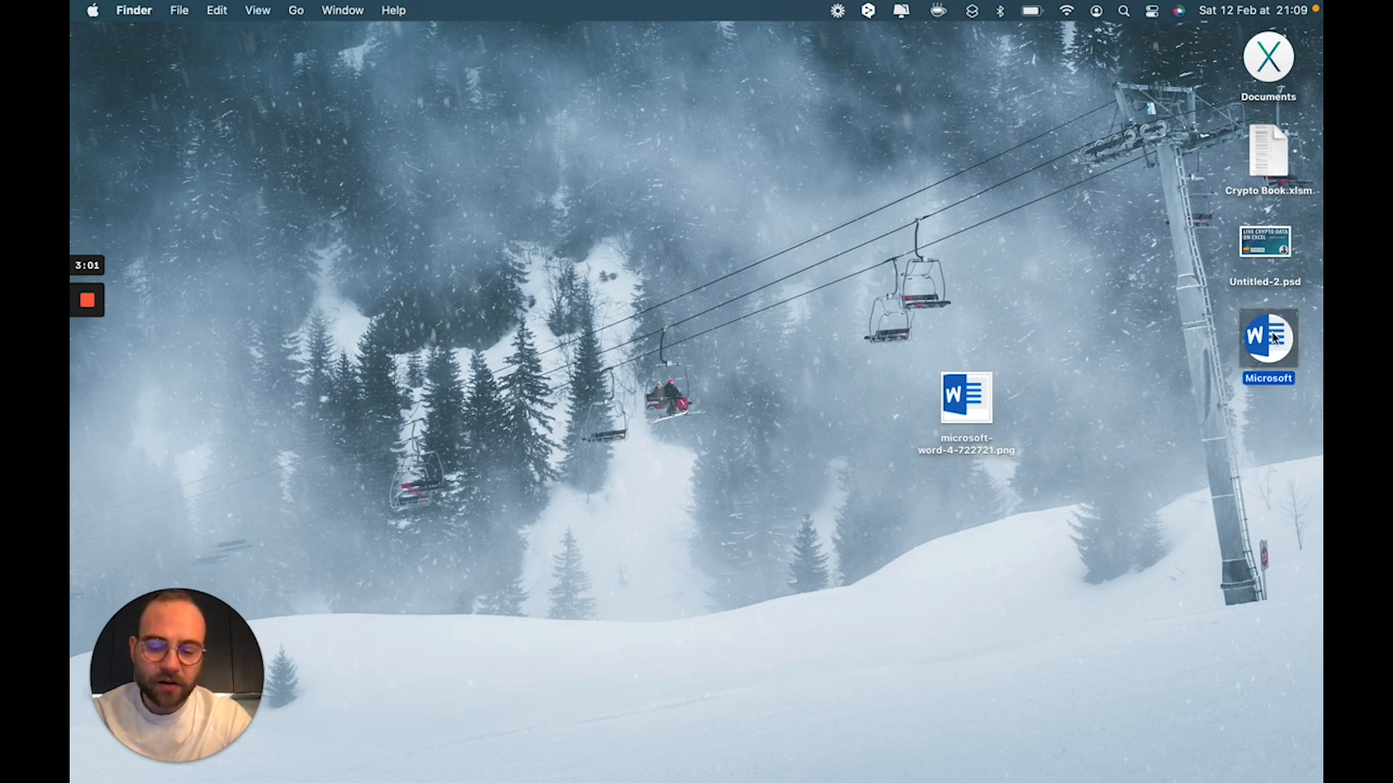
pyautogui.moveTo(851, 653)
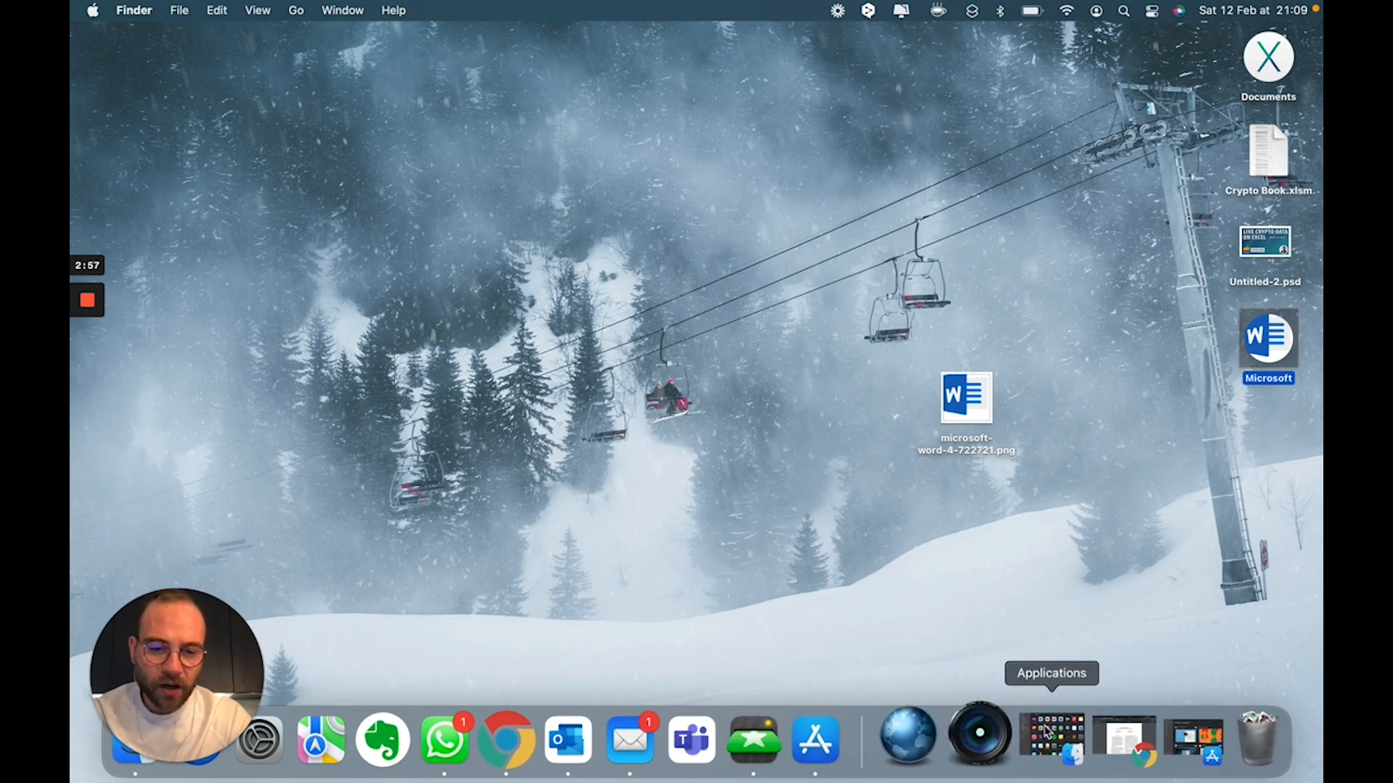
pyautogui.click(1051, 737)
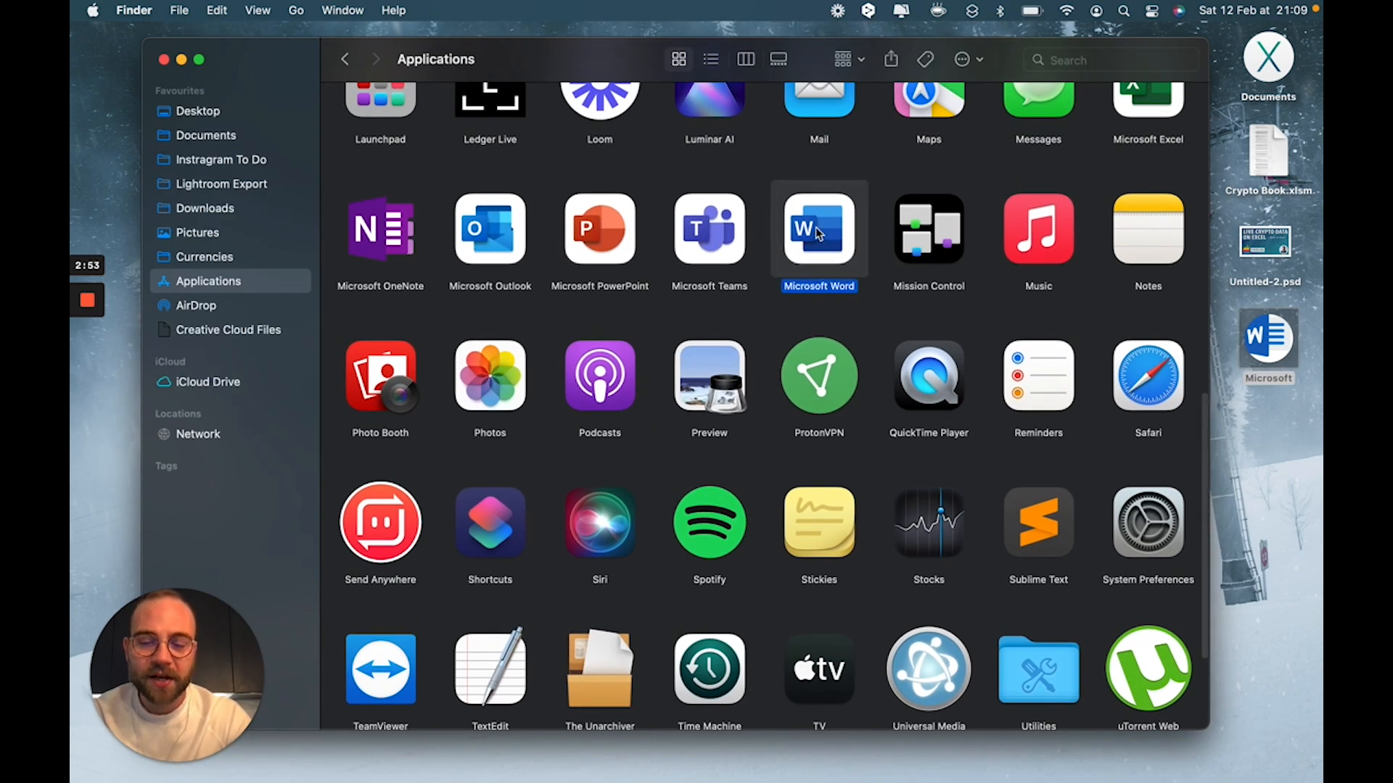
# Step: Show Get Info for Microsoft Word and paste the round icon over its current one
pyautogui.rightClick(818, 229)
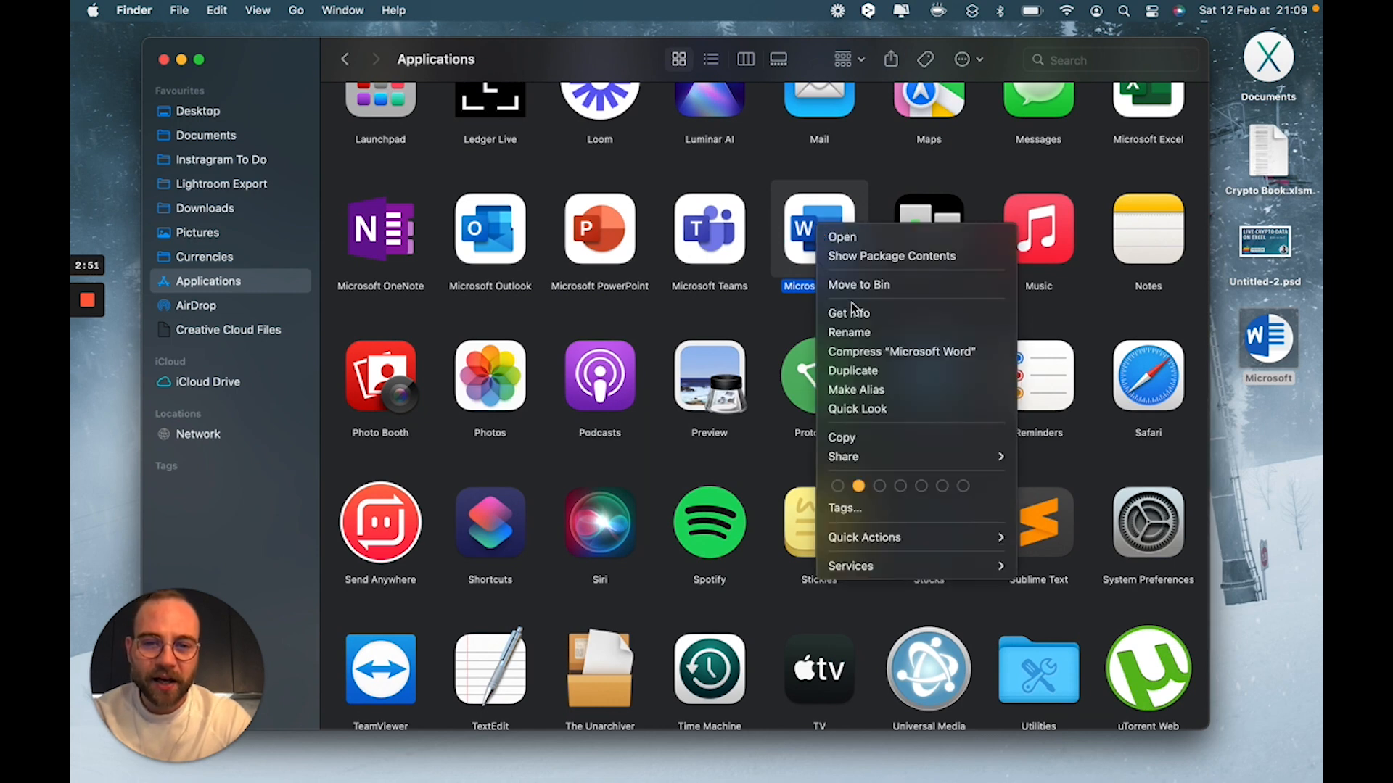
pyautogui.click(848, 313)
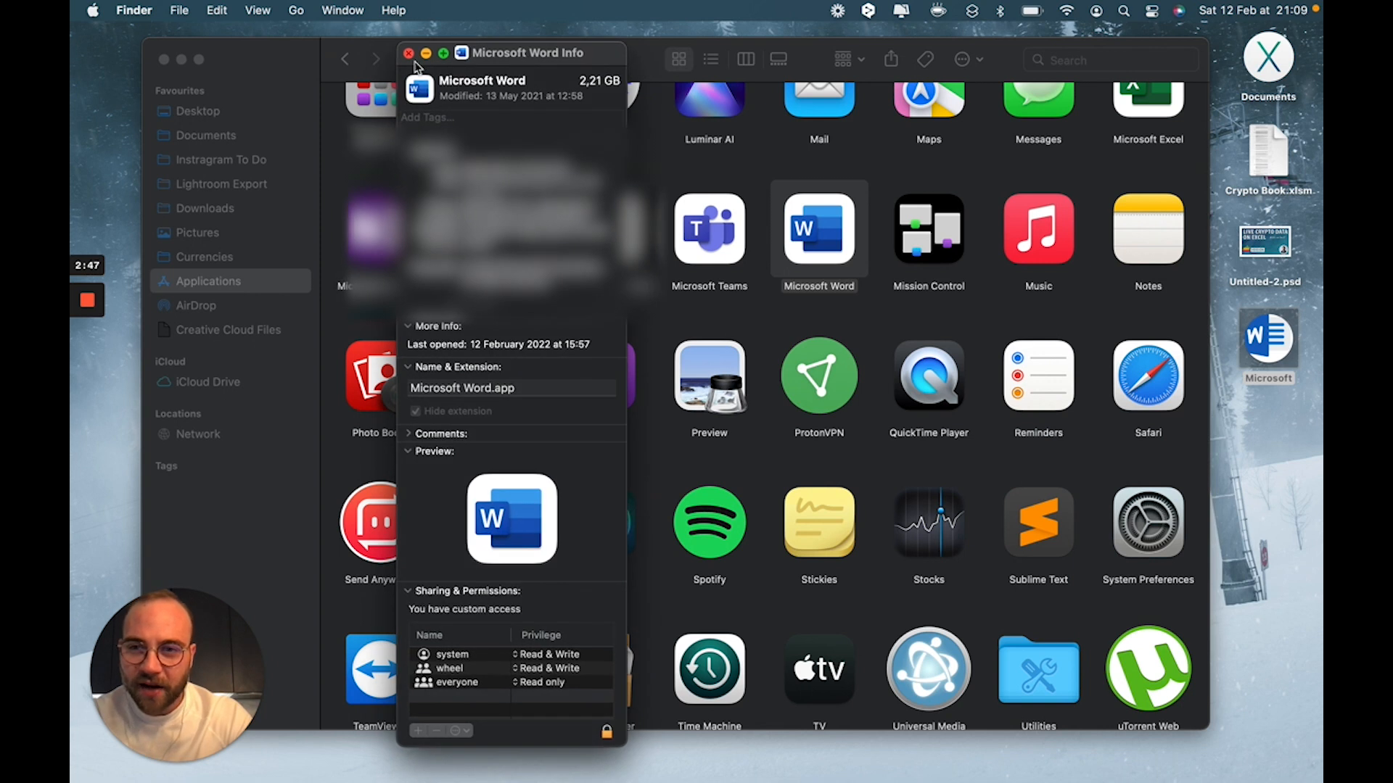
pyautogui.click(409, 326)
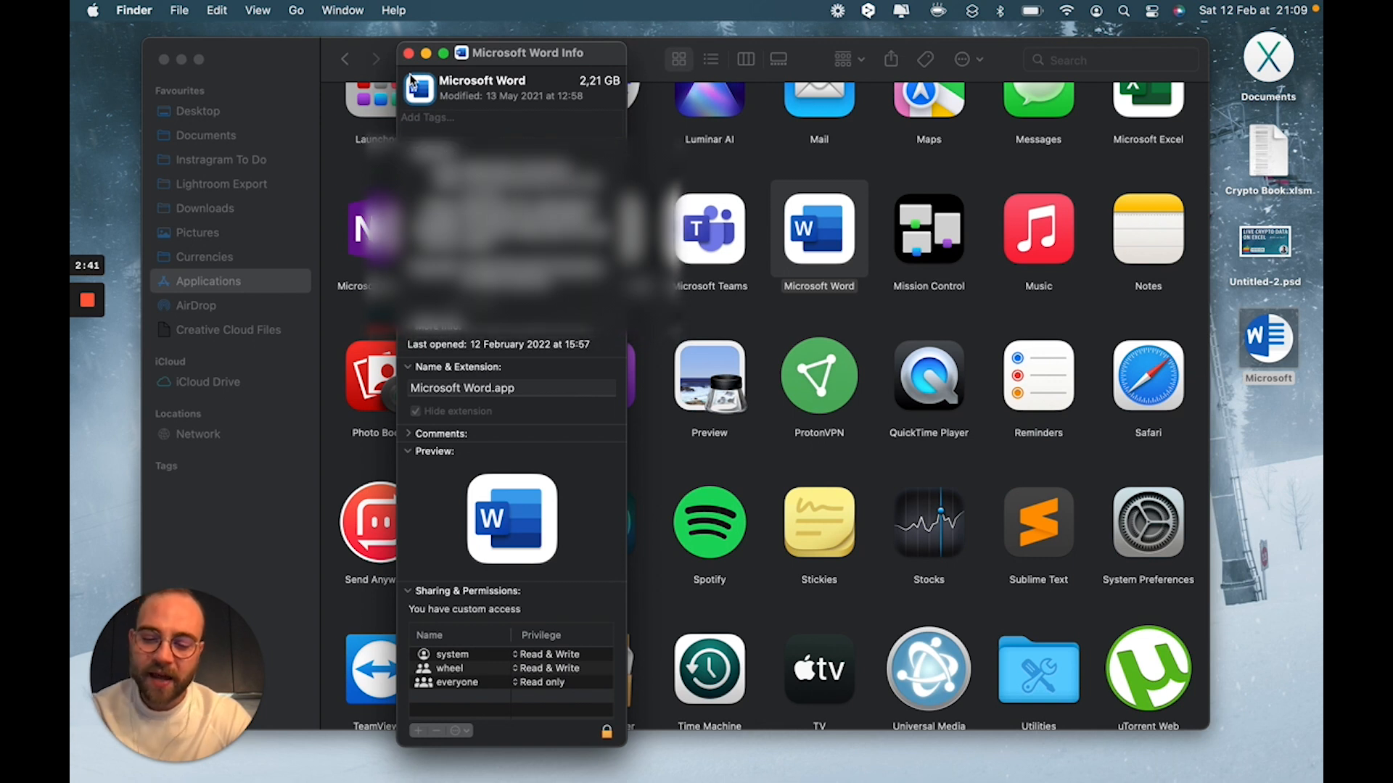
pyautogui.click(435, 325)
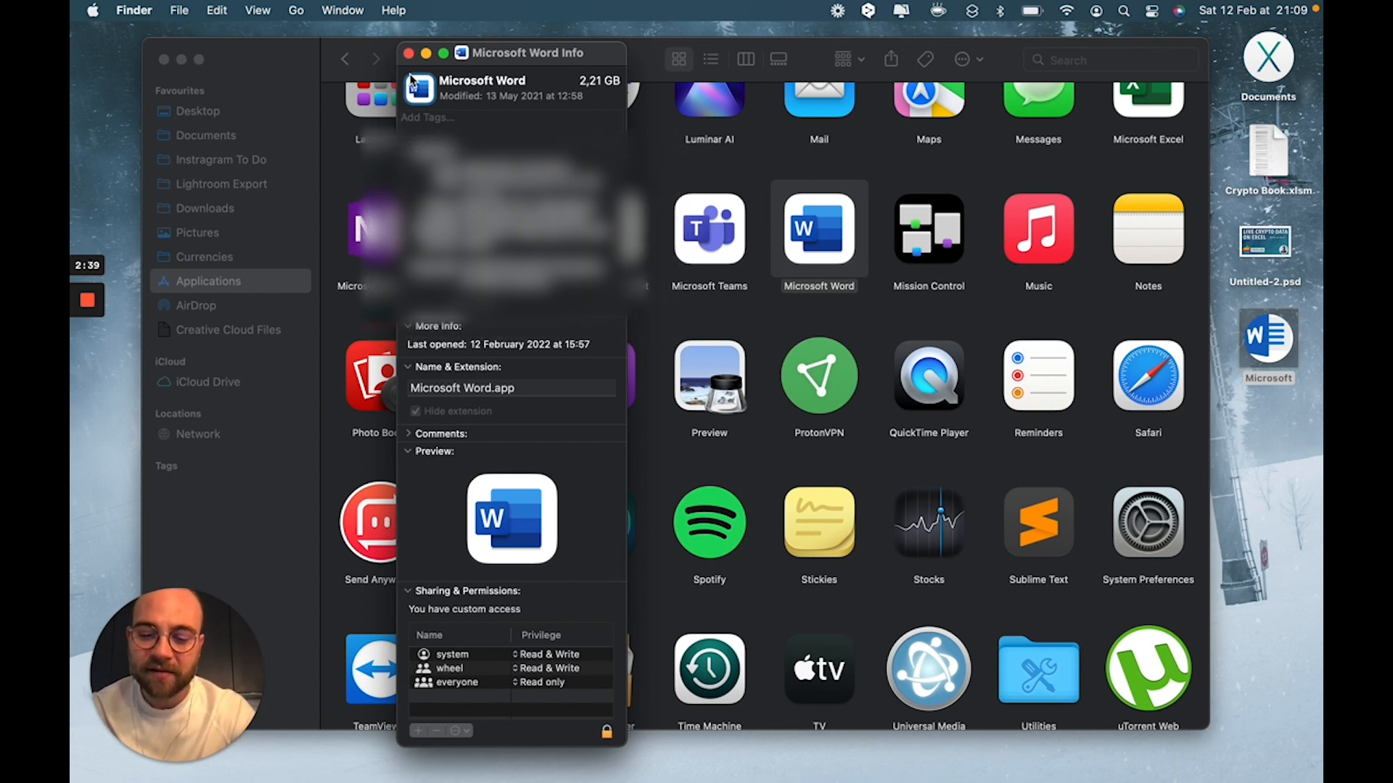
# Step: Authorize the icon change with the password and close the Microsoft Word info panel
pyautogui.click(606, 731)
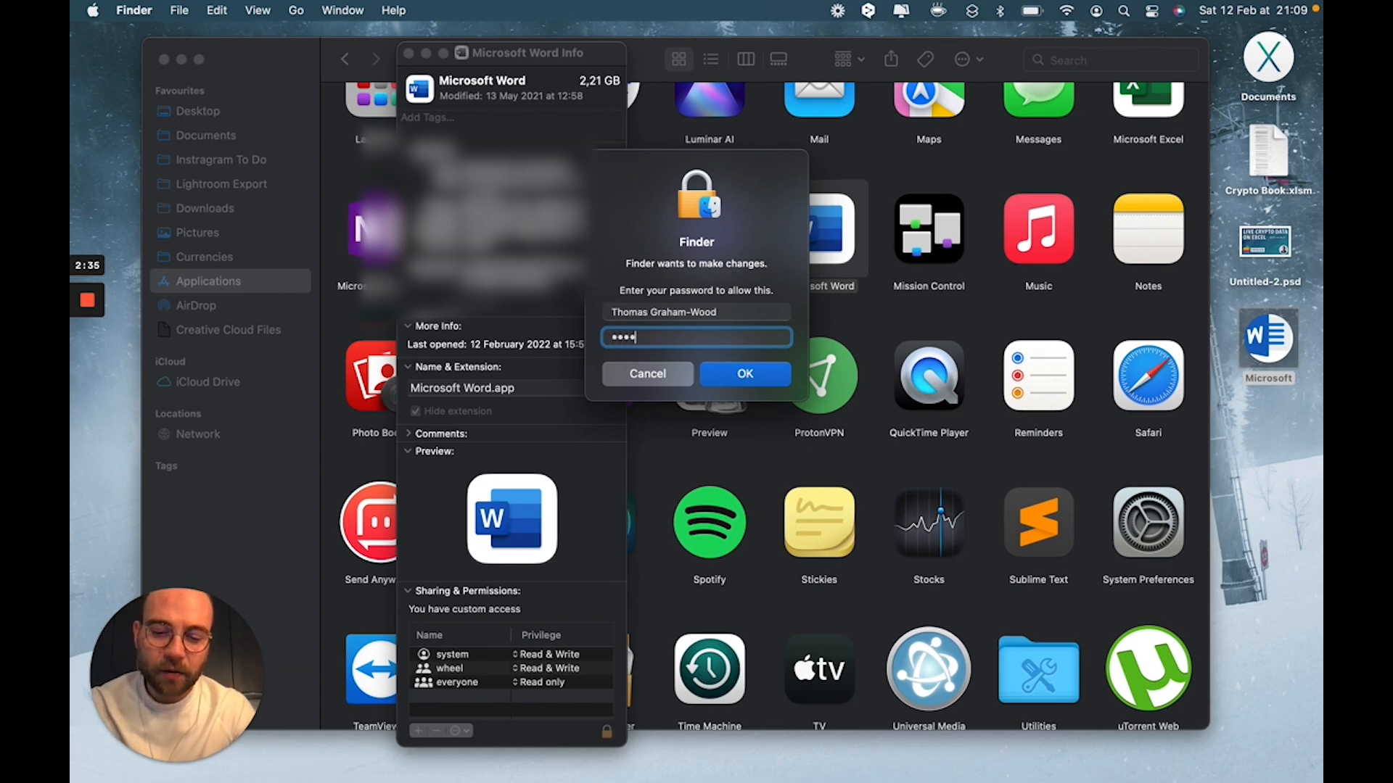
pyautogui.click(744, 373)
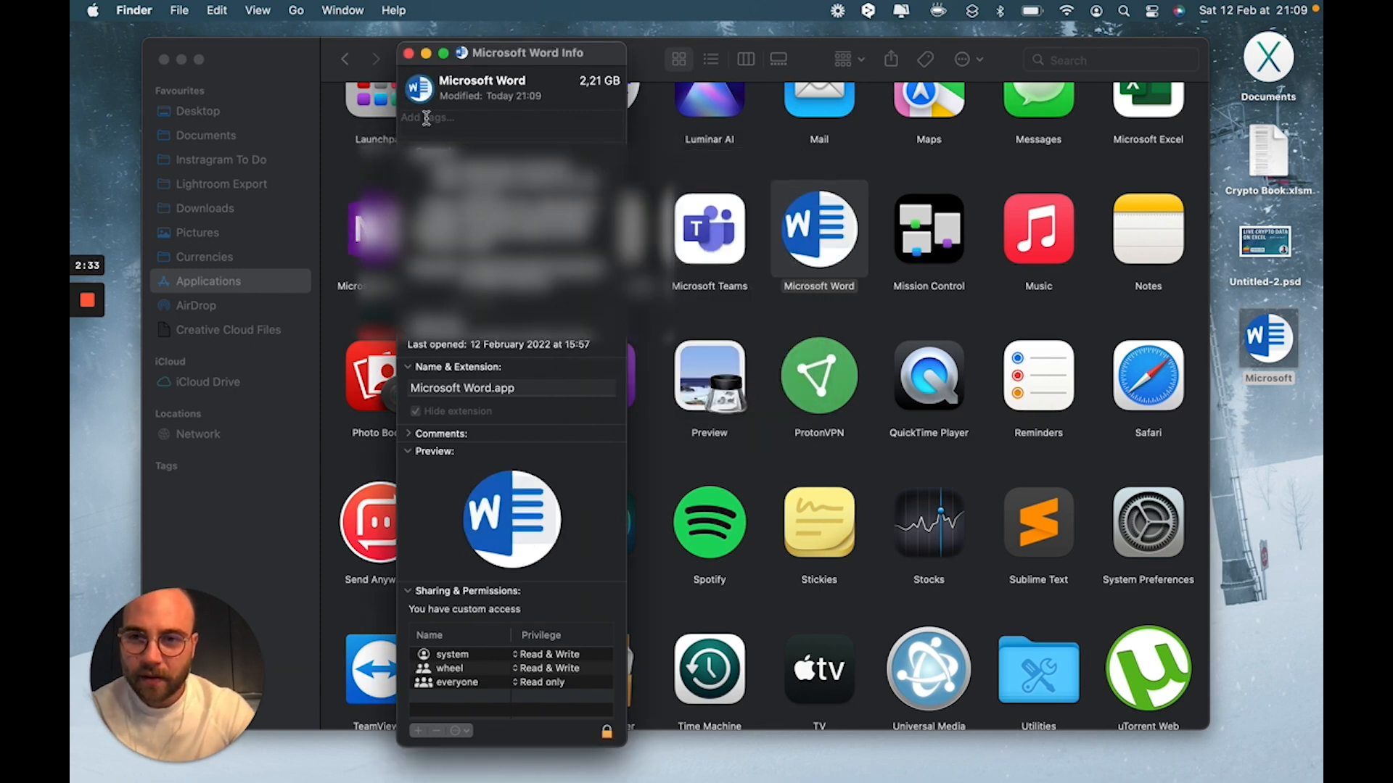
pyautogui.click(408, 52)
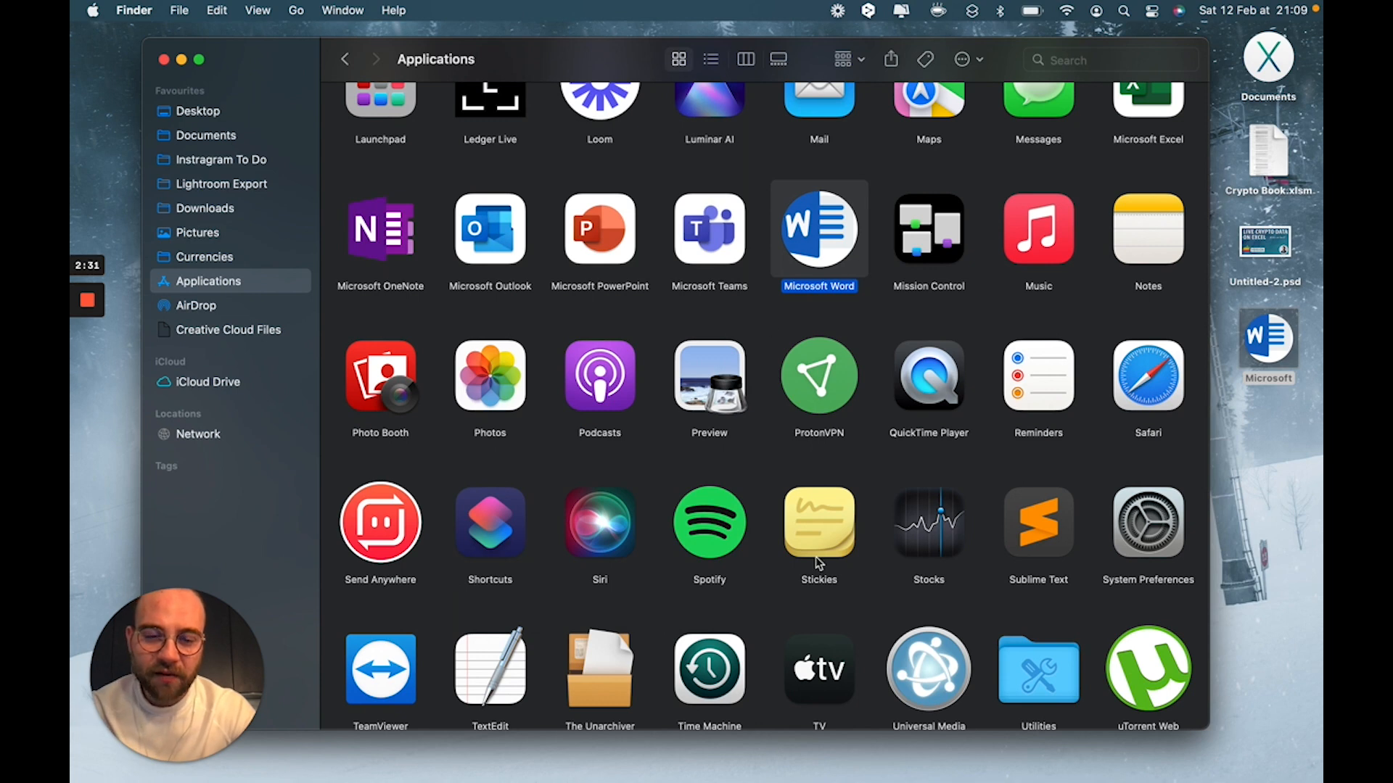
pyautogui.moveTo(989, 754)
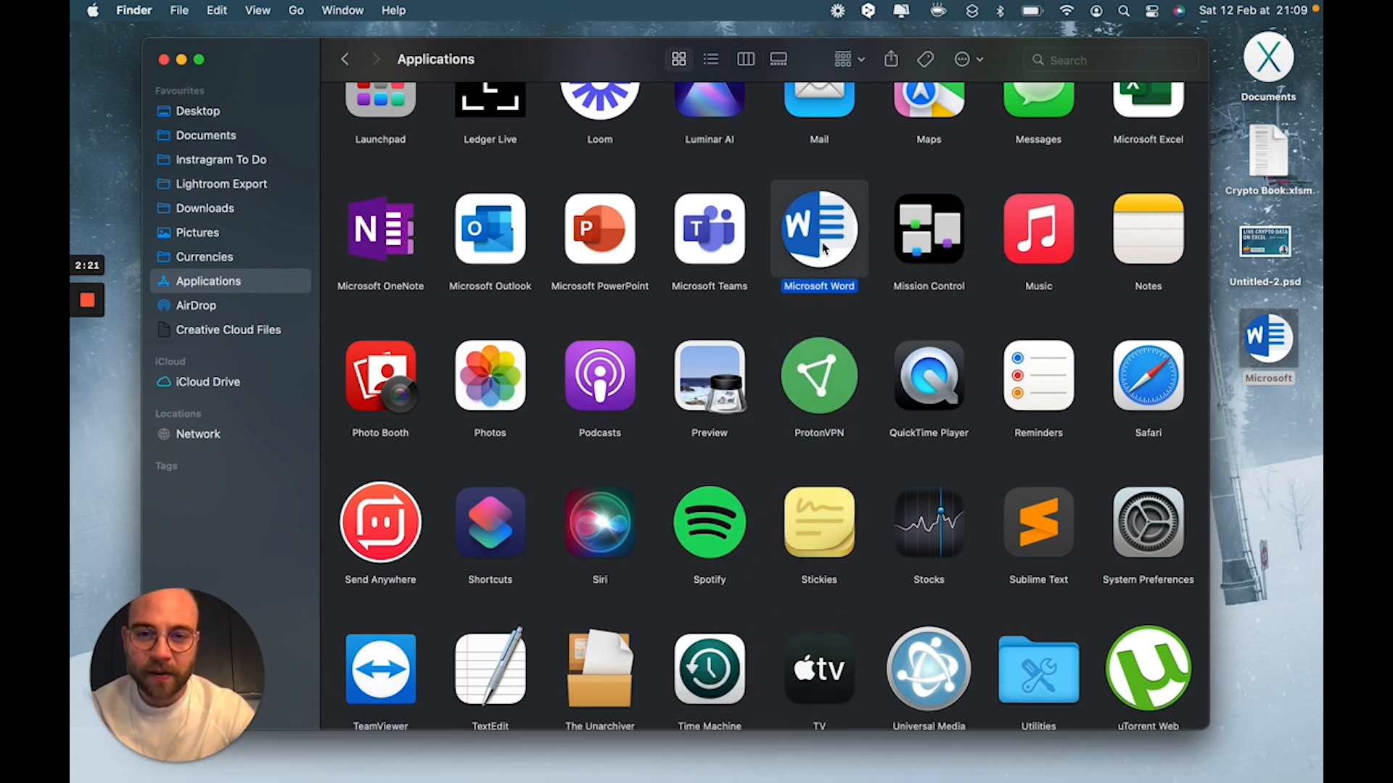
pyautogui.moveTo(346, 274)
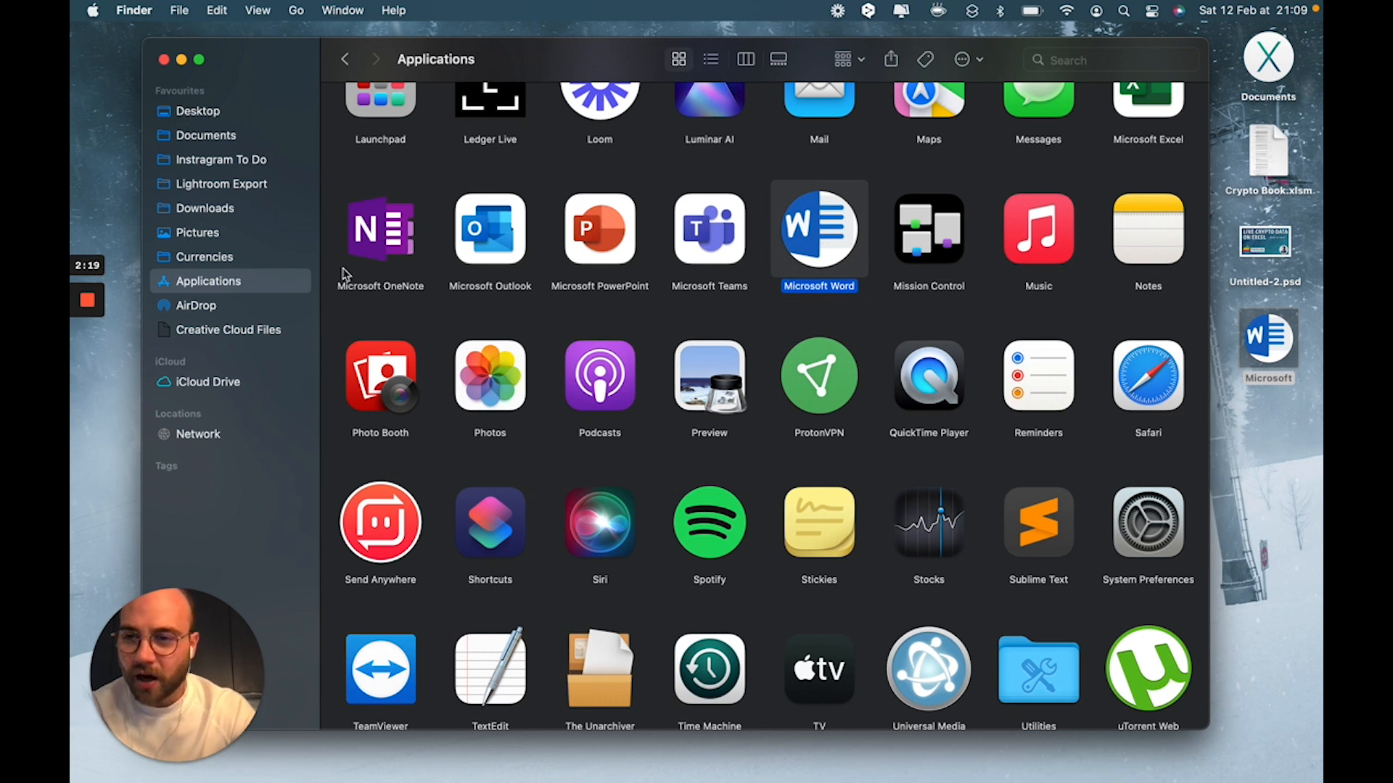